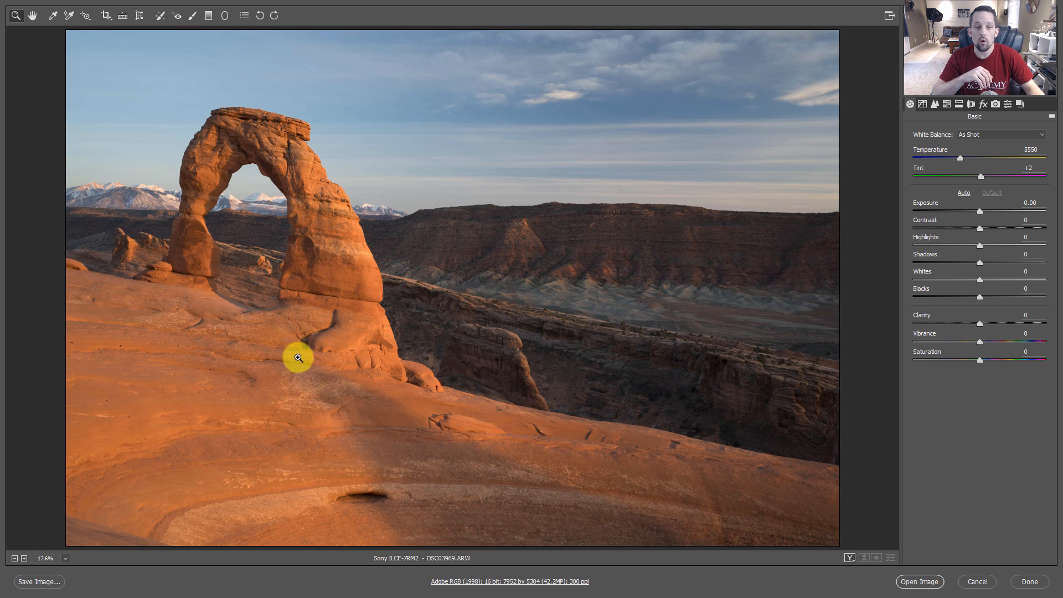
mouse_move(338, 286)
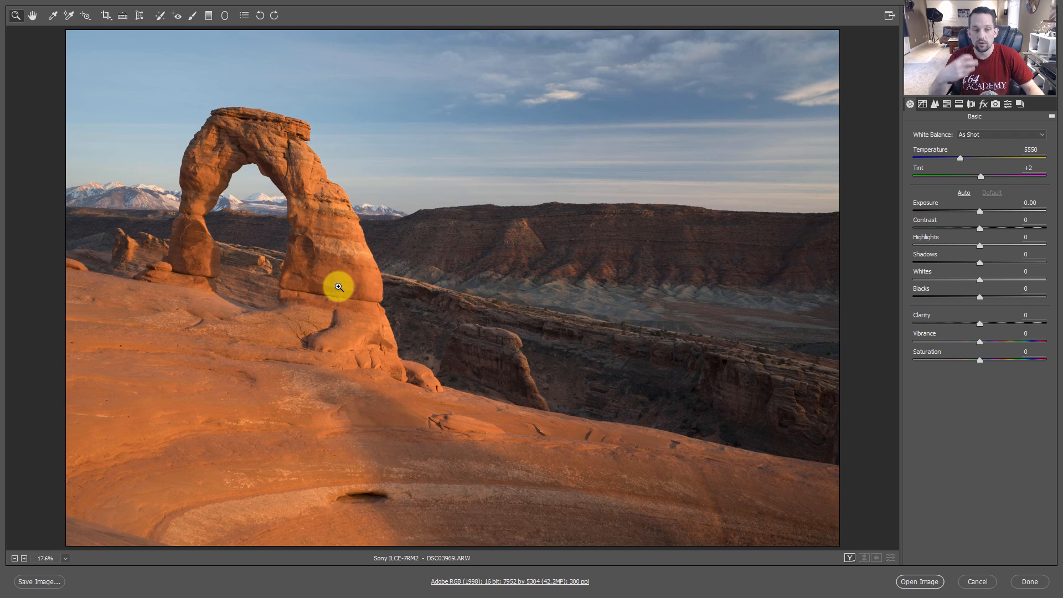
mouse_move(543, 111)
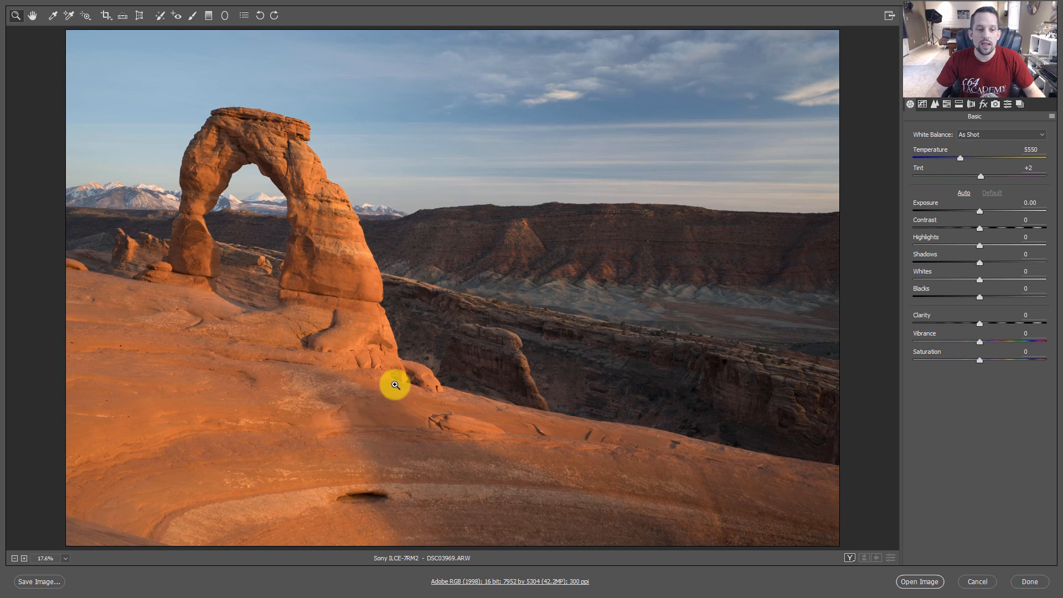
mouse_move(283, 348)
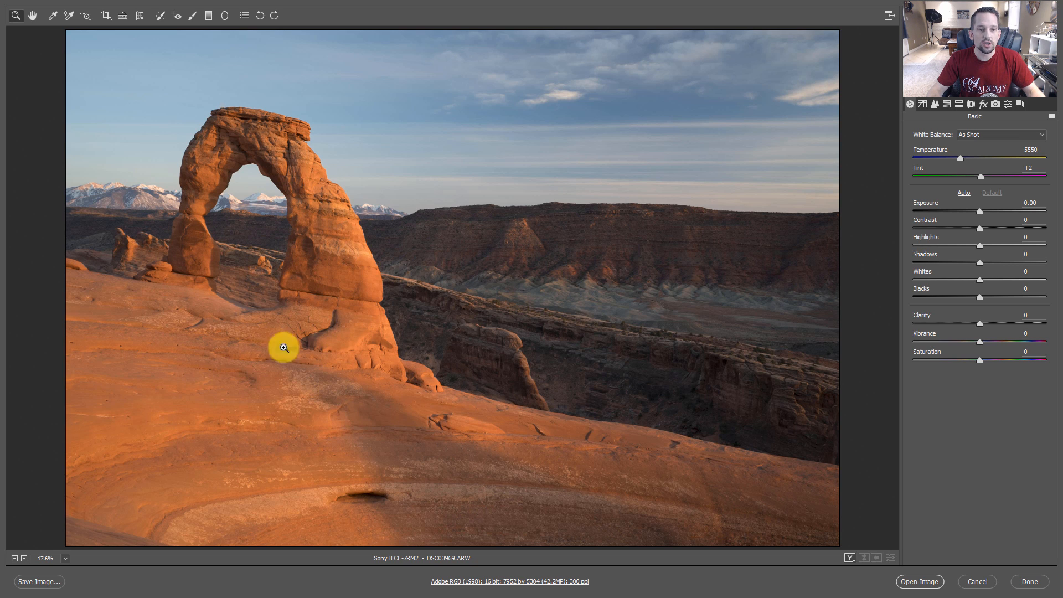
mouse_move(309, 368)
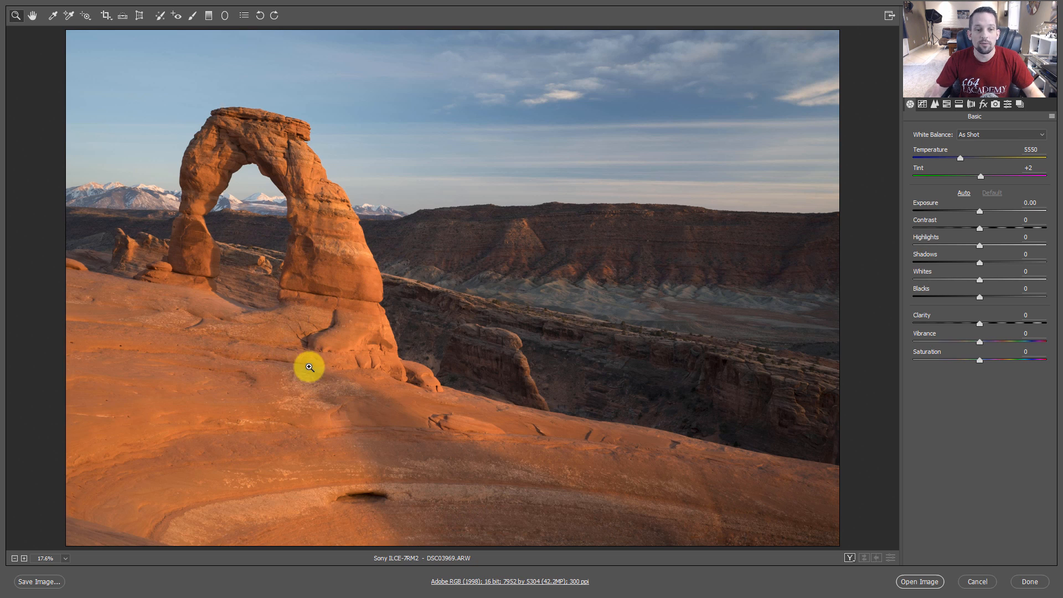
mouse_move(466, 132)
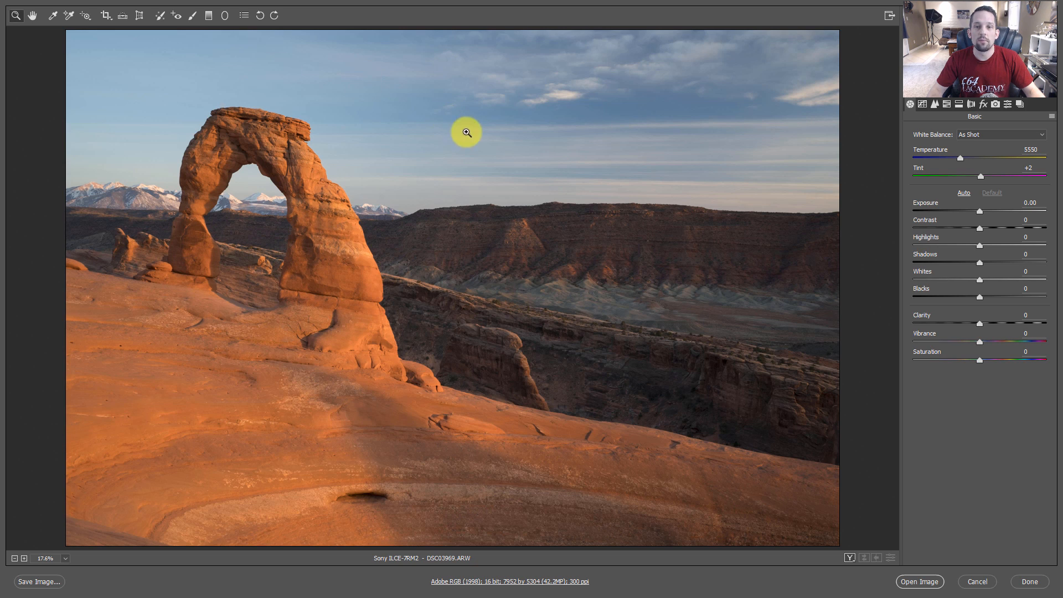
mouse_move(596, 136)
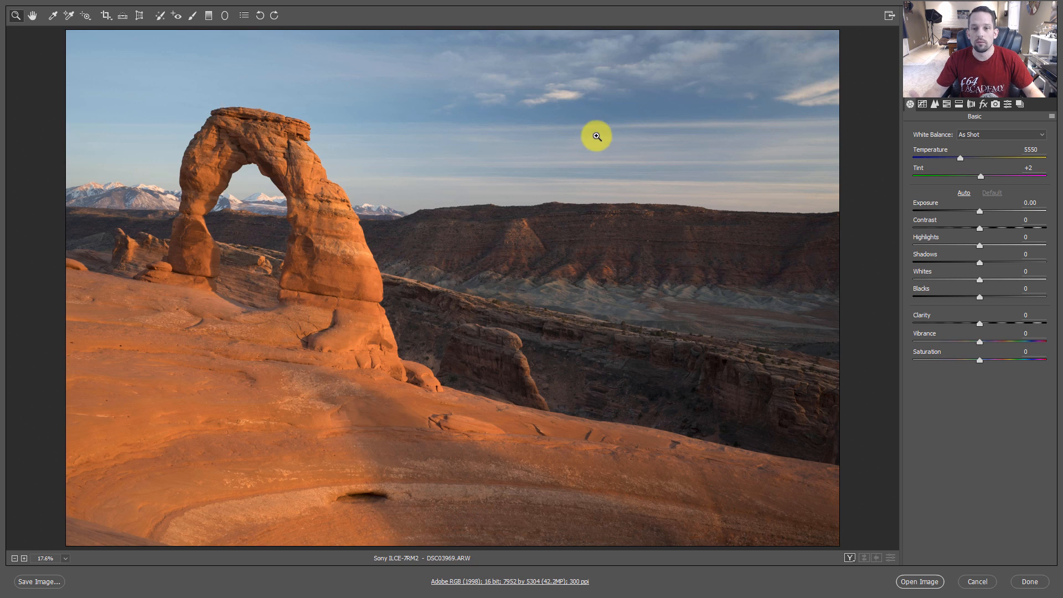
mouse_move(922, 156)
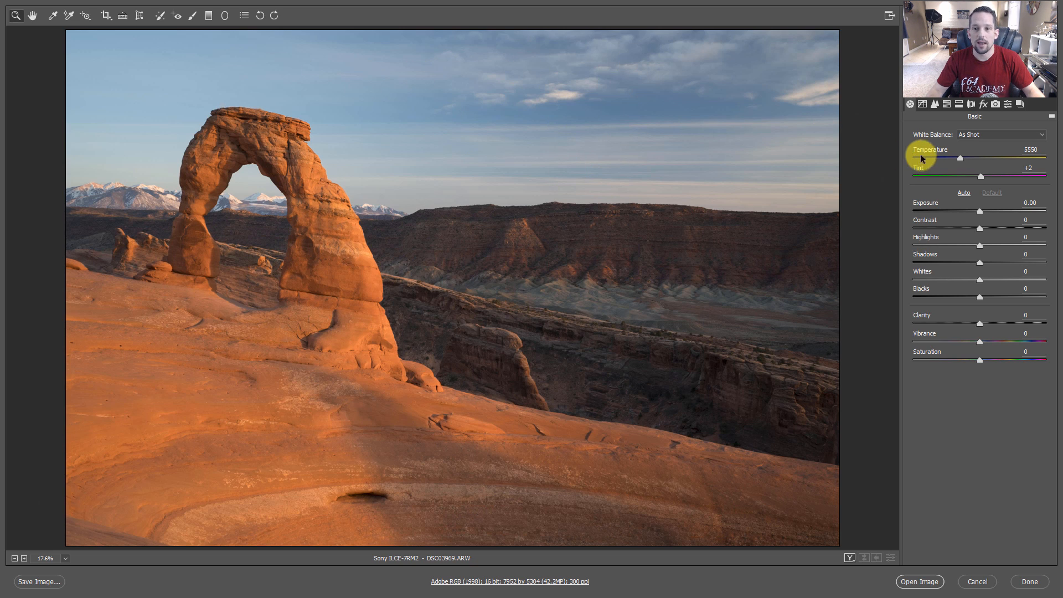
mouse_move(788, 143)
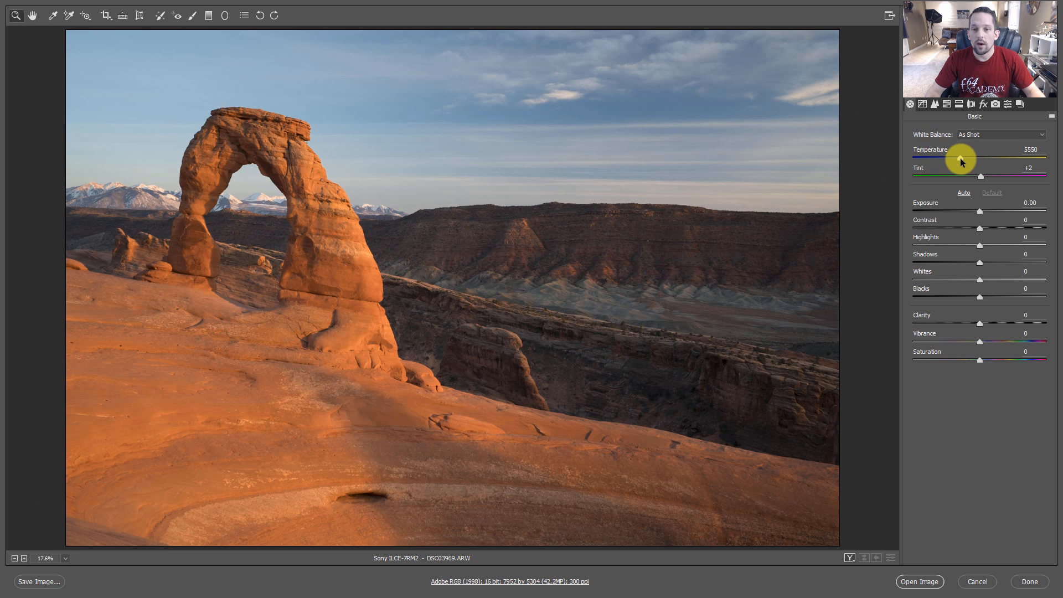
Step: Experiment with cooling then warming the global white balance, then restore As Shot
drag(956, 156, 939, 156)
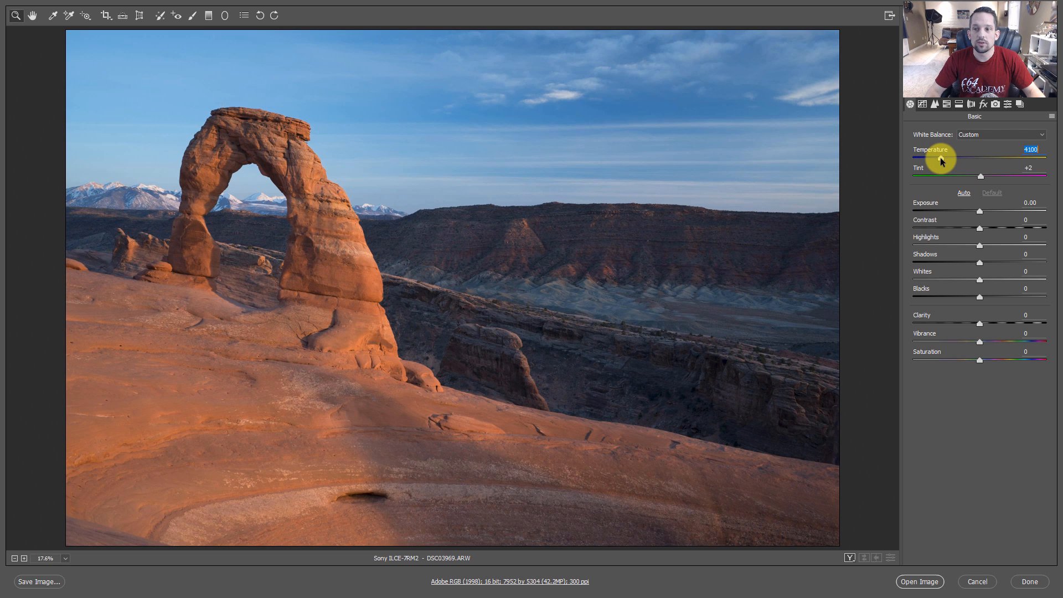
drag(956, 159, 938, 159)
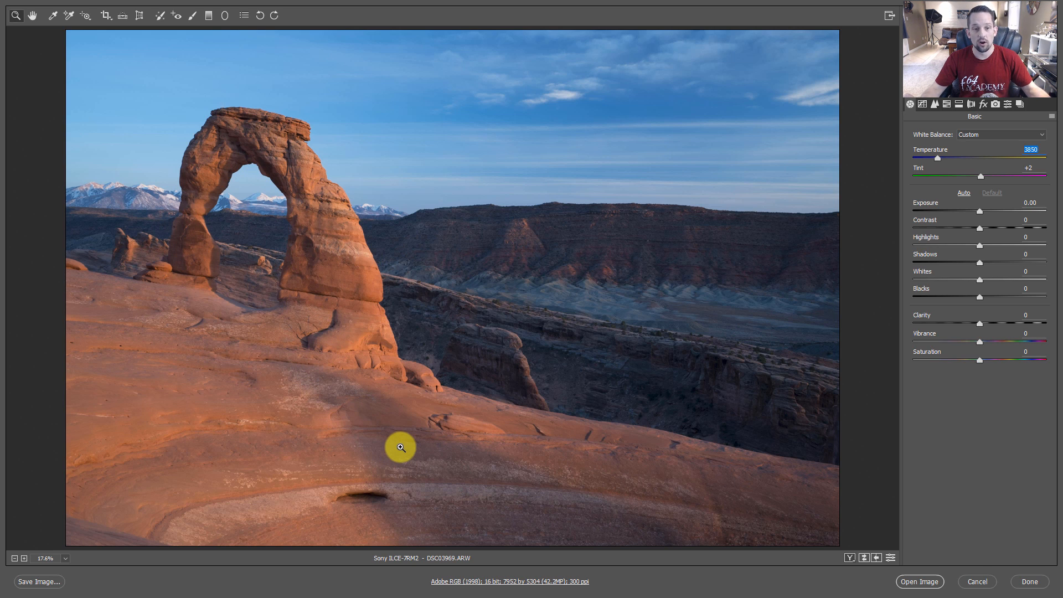
mouse_move(706, 305)
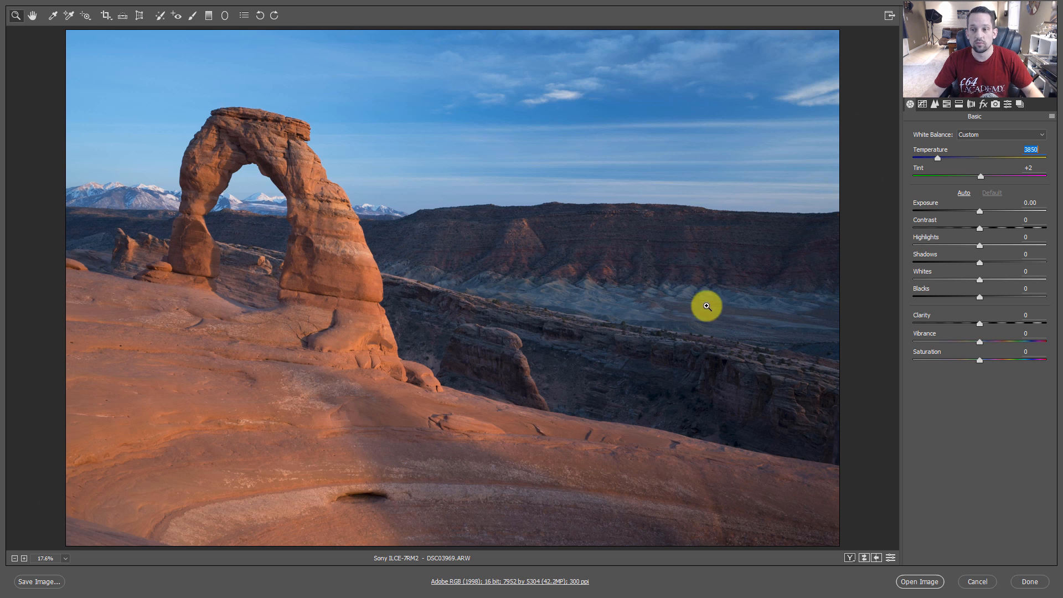
drag(938, 158, 964, 159)
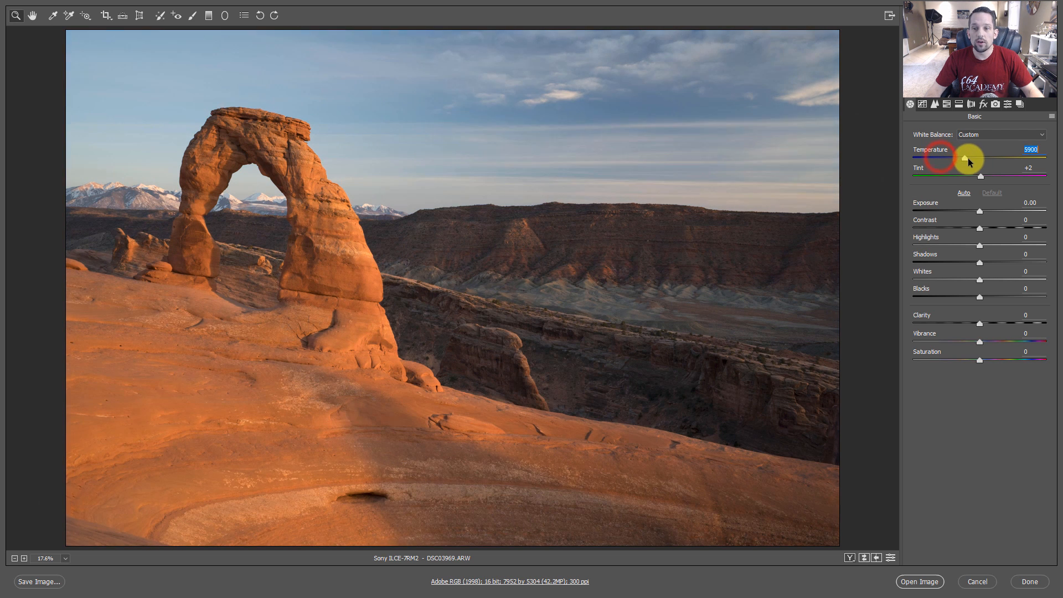
drag(965, 158, 994, 158)
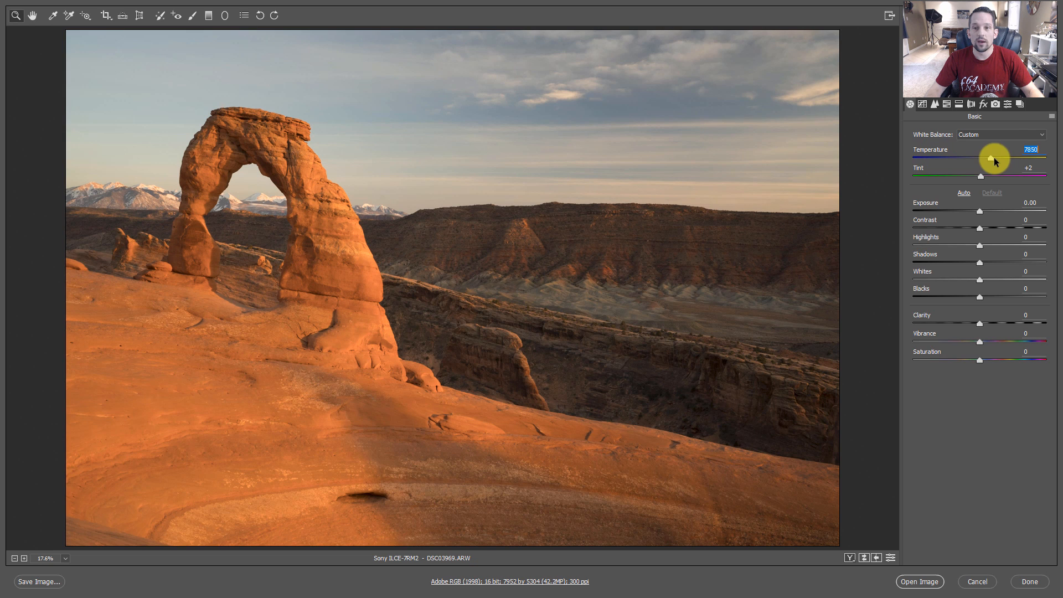
drag(996, 158, 992, 165)
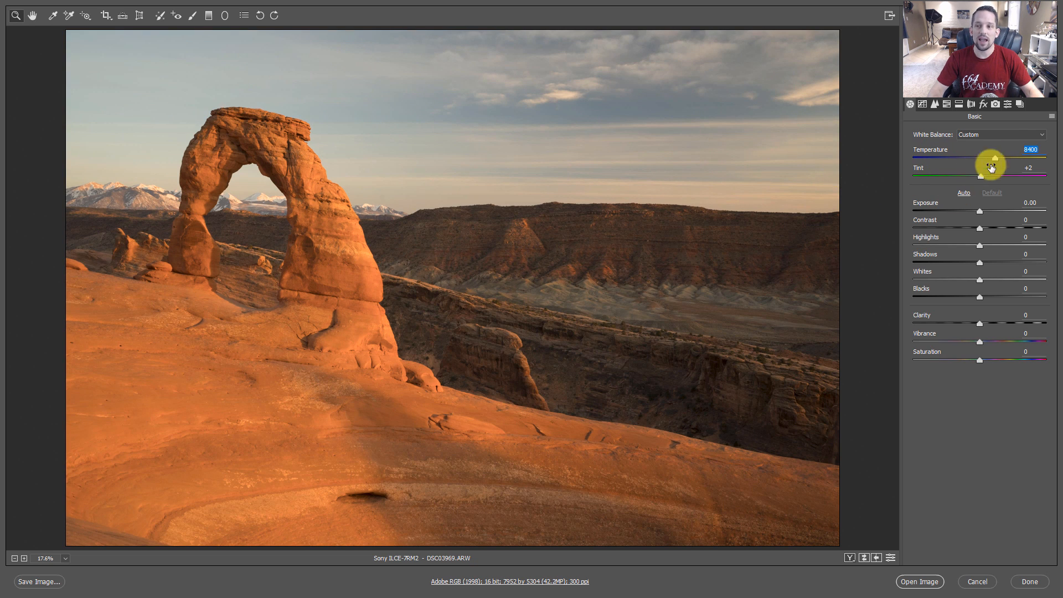
click(1001, 134)
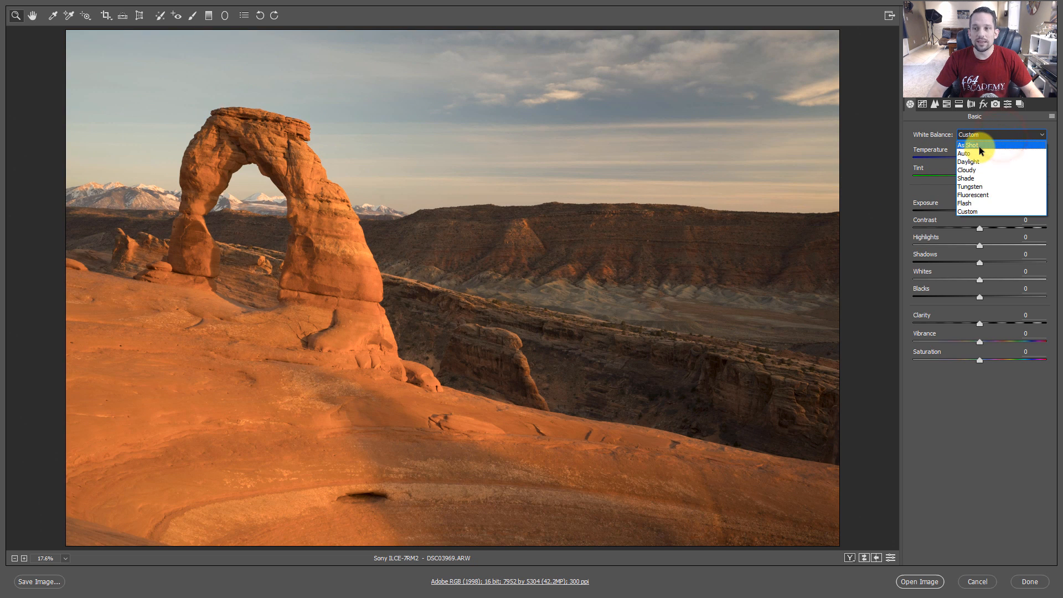
click(969, 144)
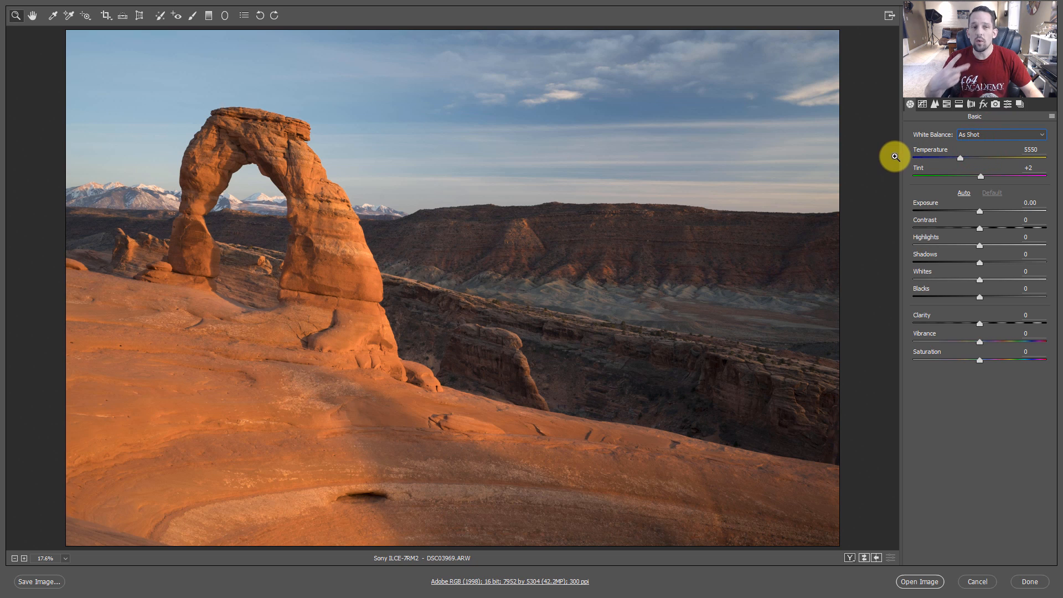
mouse_move(244, 56)
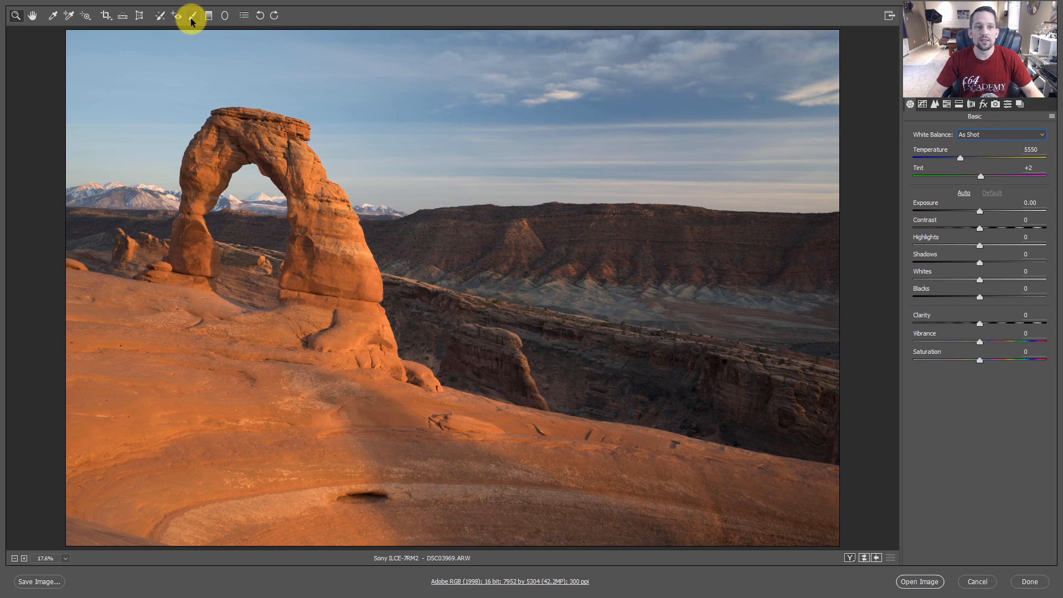
mouse_move(192, 14)
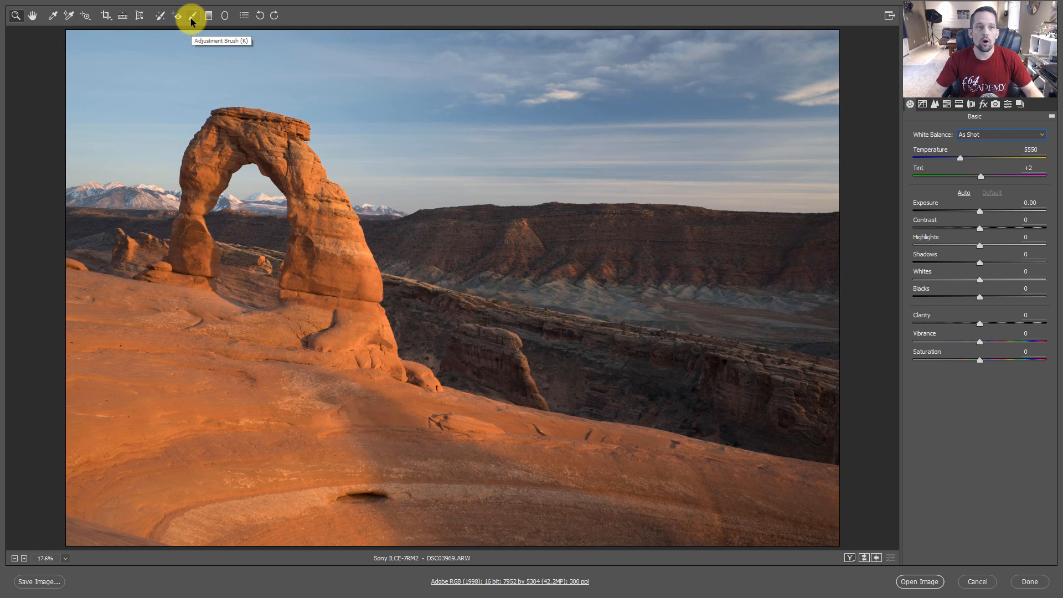
Step: Activate the Adjustment Brush (K) and confirm the magenta mask overlay colour
click(192, 16)
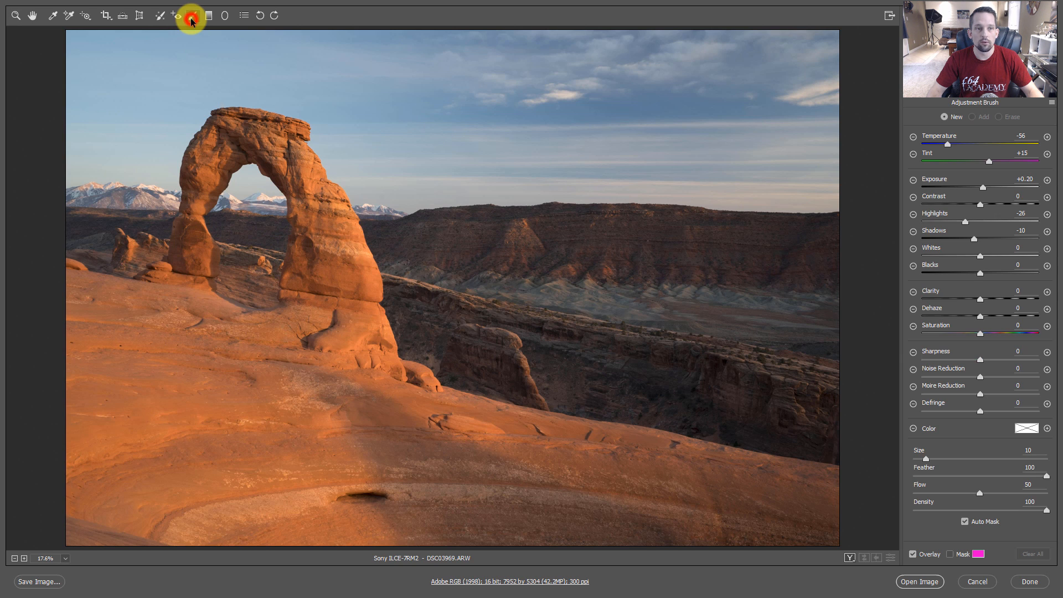
key(k)
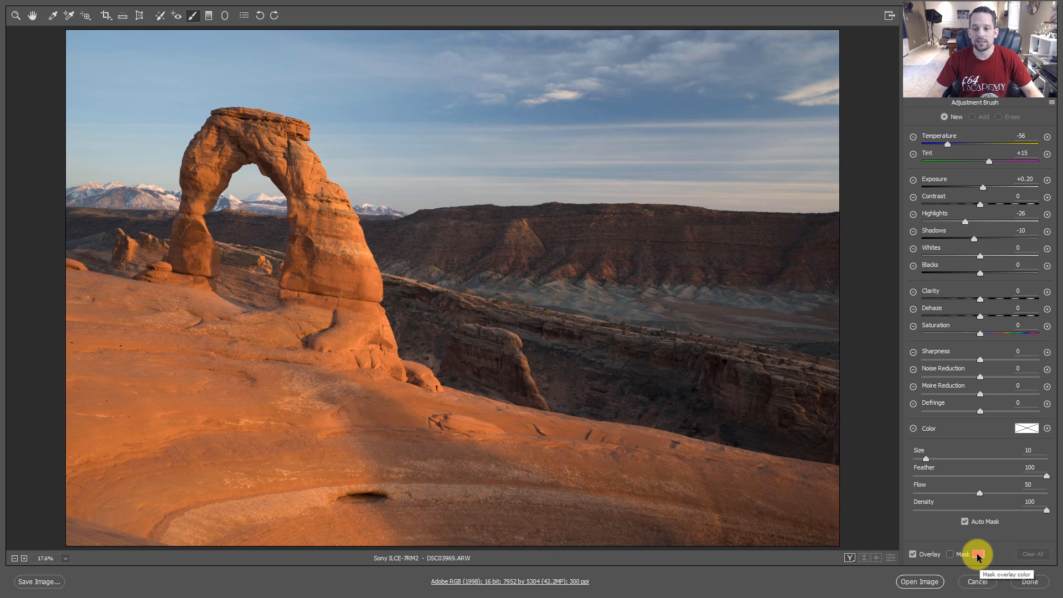
click(977, 554)
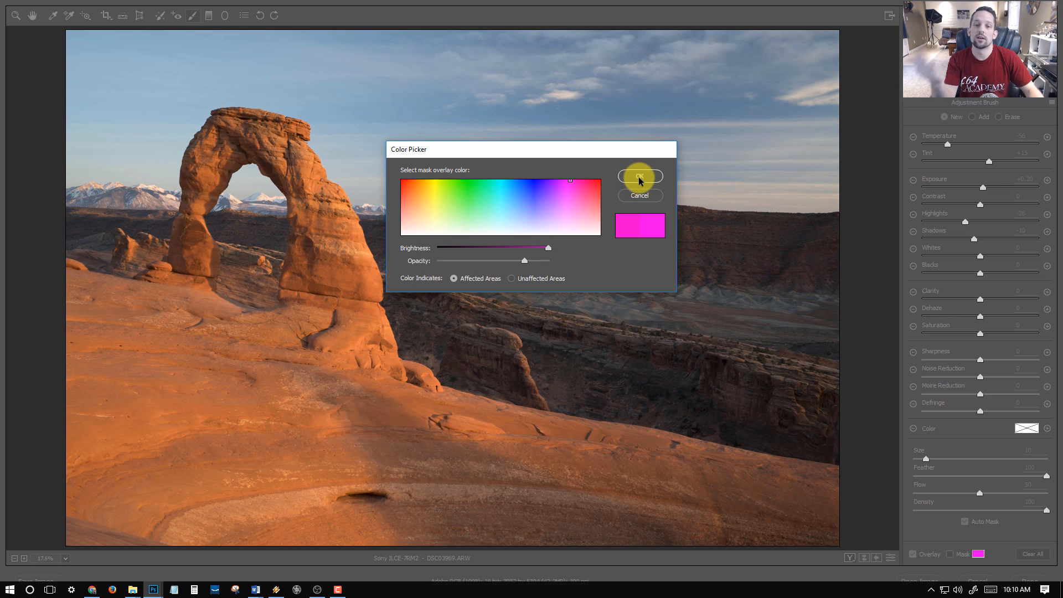
mouse_move(515, 278)
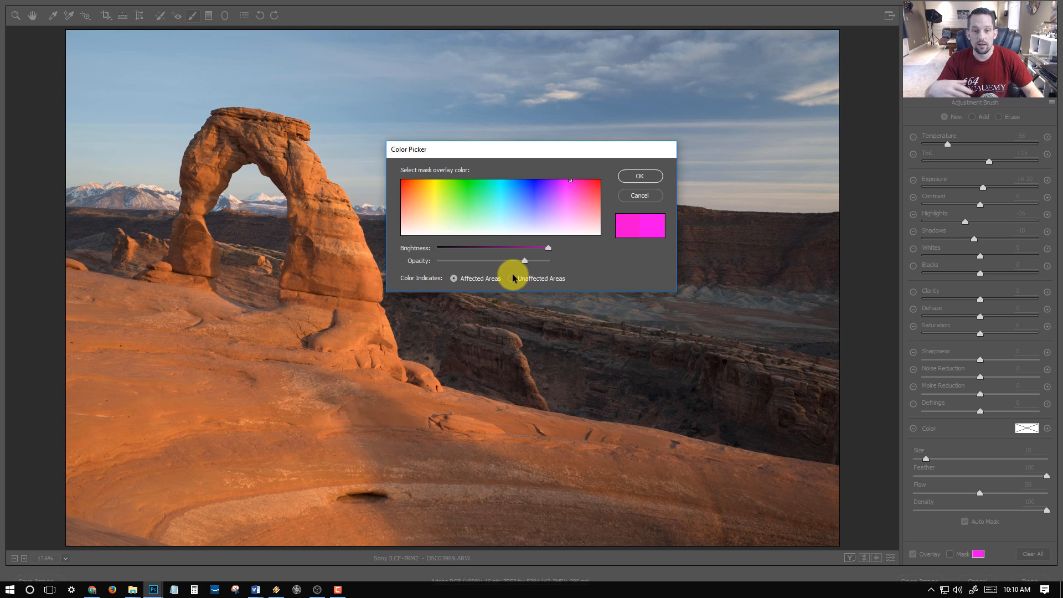
click(638, 176)
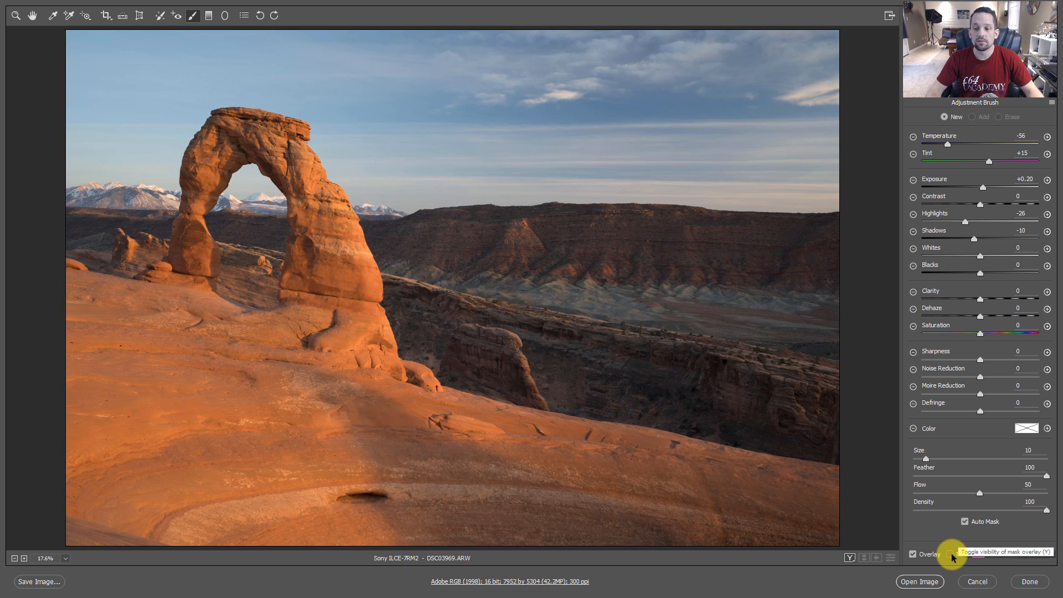
Step: Enable the mask overlay and set the brush to Size 14 with Feather 100
click(642, 234)
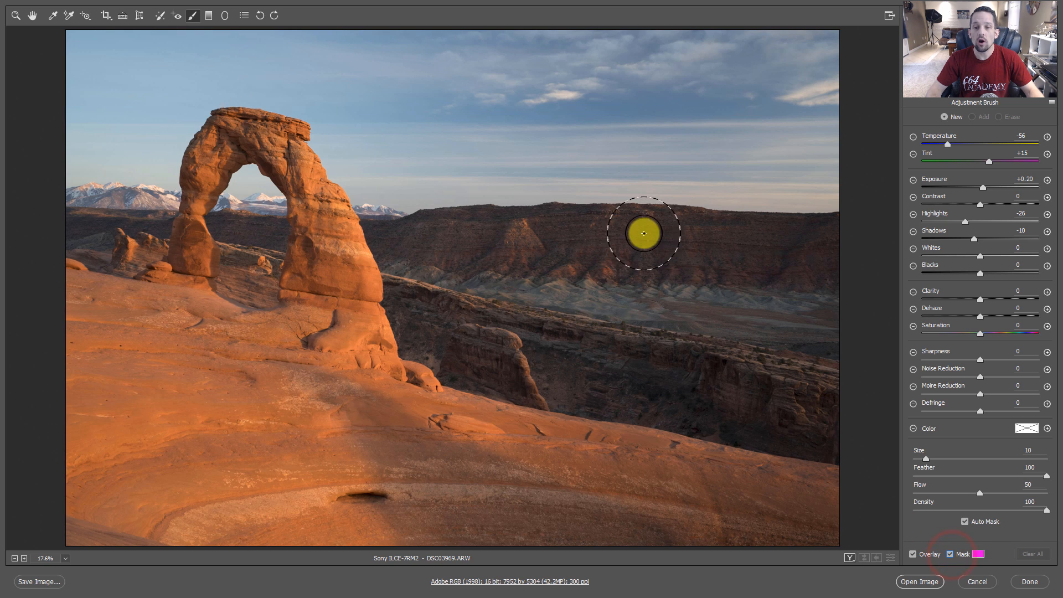
click(951, 554)
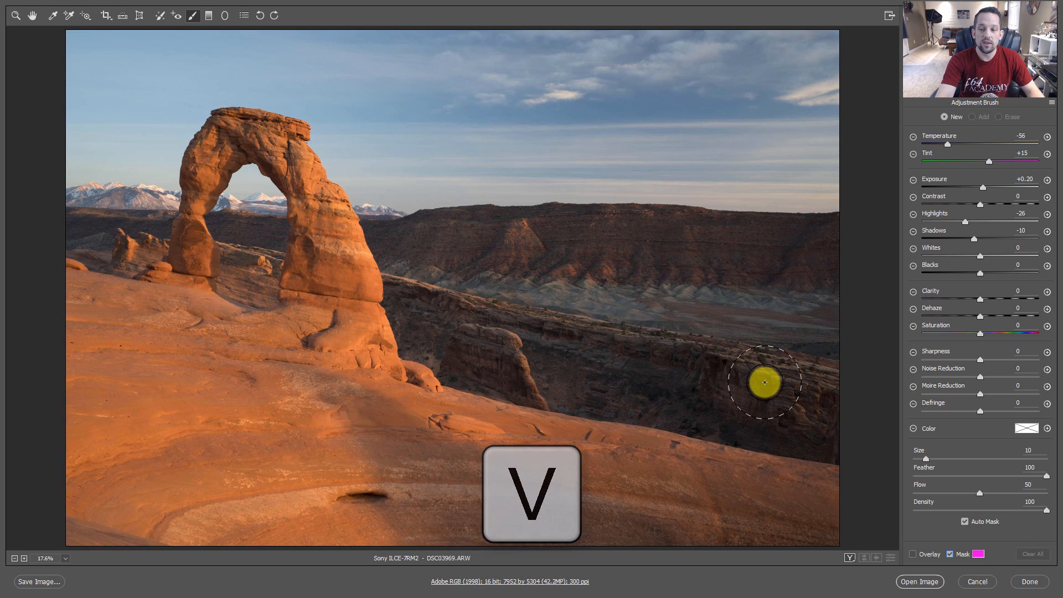
mouse_move(612, 152)
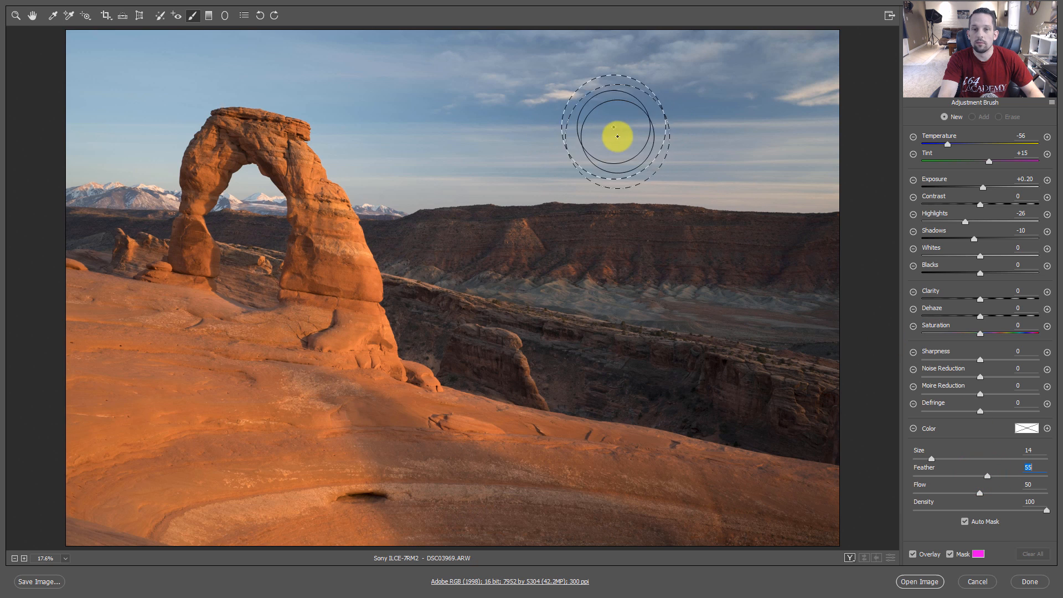
key(alt+shift+{)
text(90)
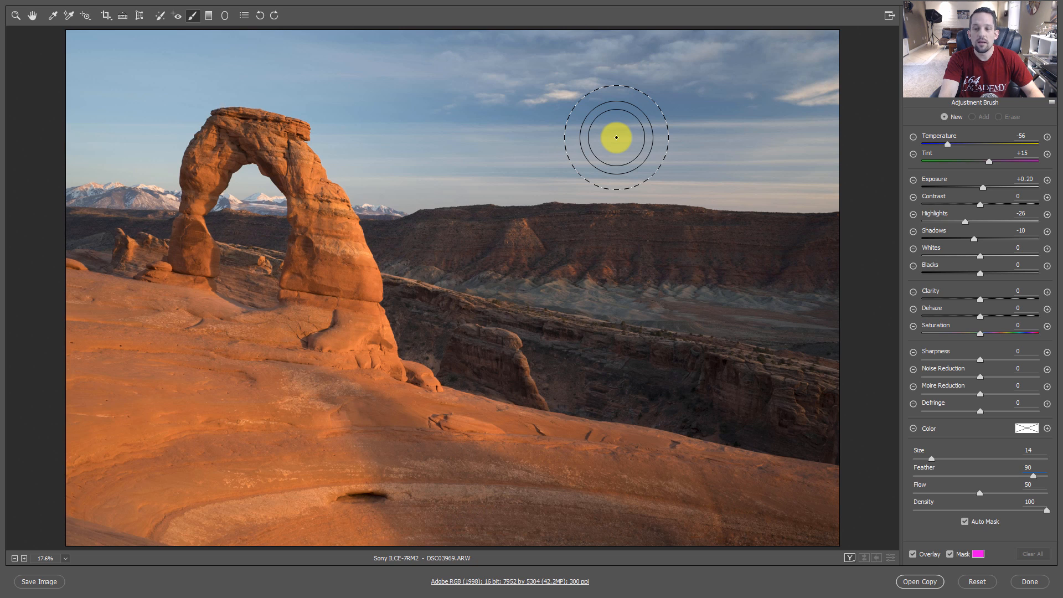
drag(1021, 476, 1046, 476)
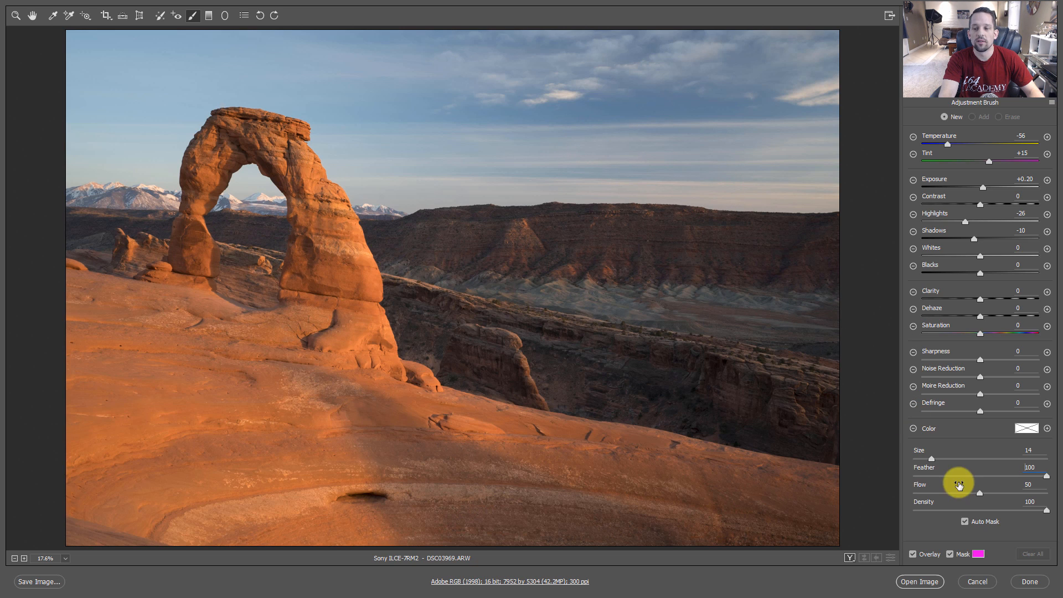
mouse_move(638, 152)
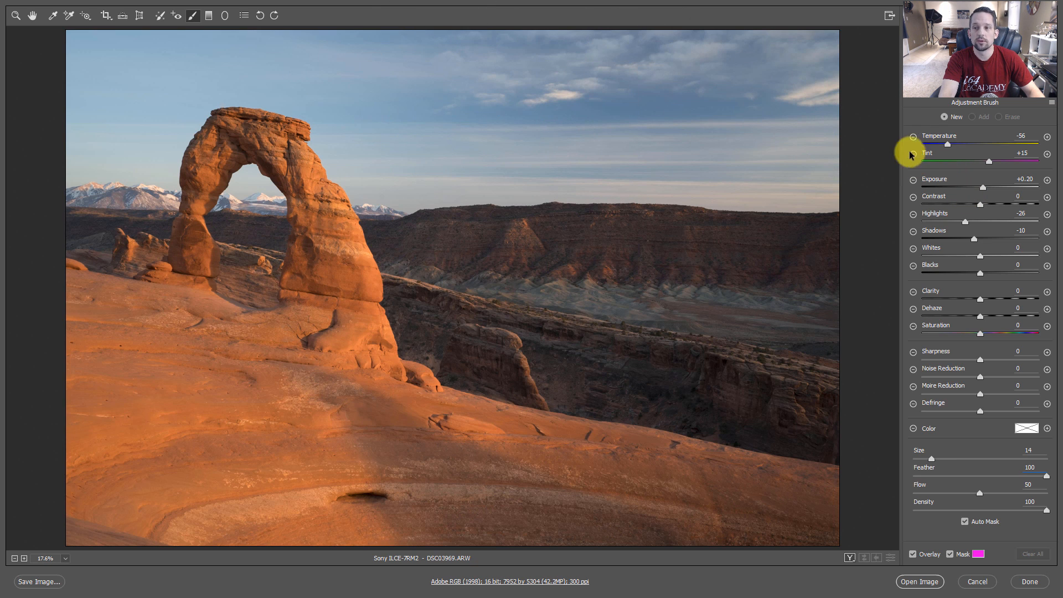
mouse_move(980, 191)
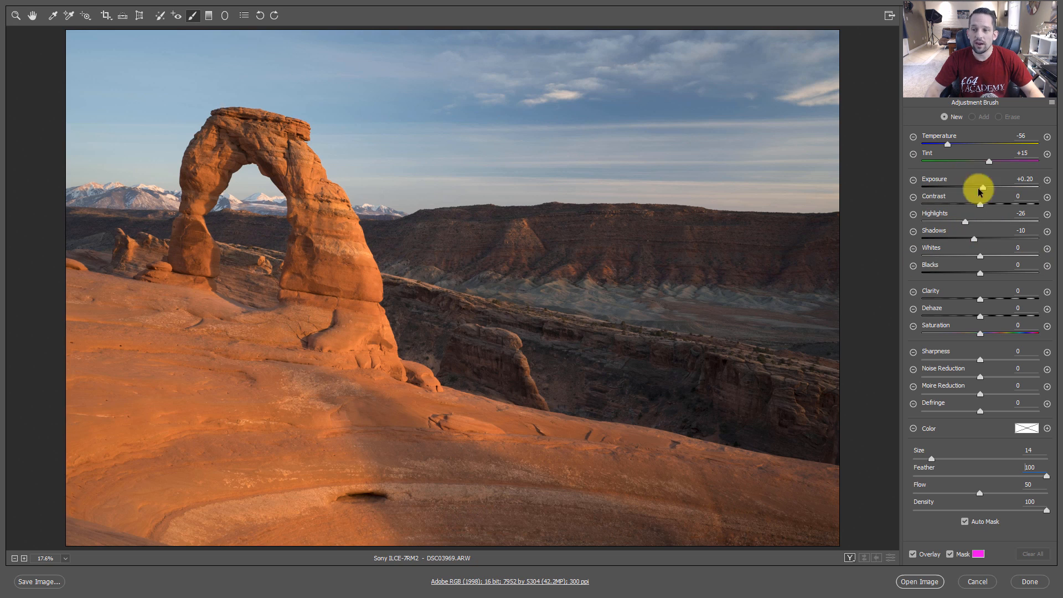
mouse_move(916, 137)
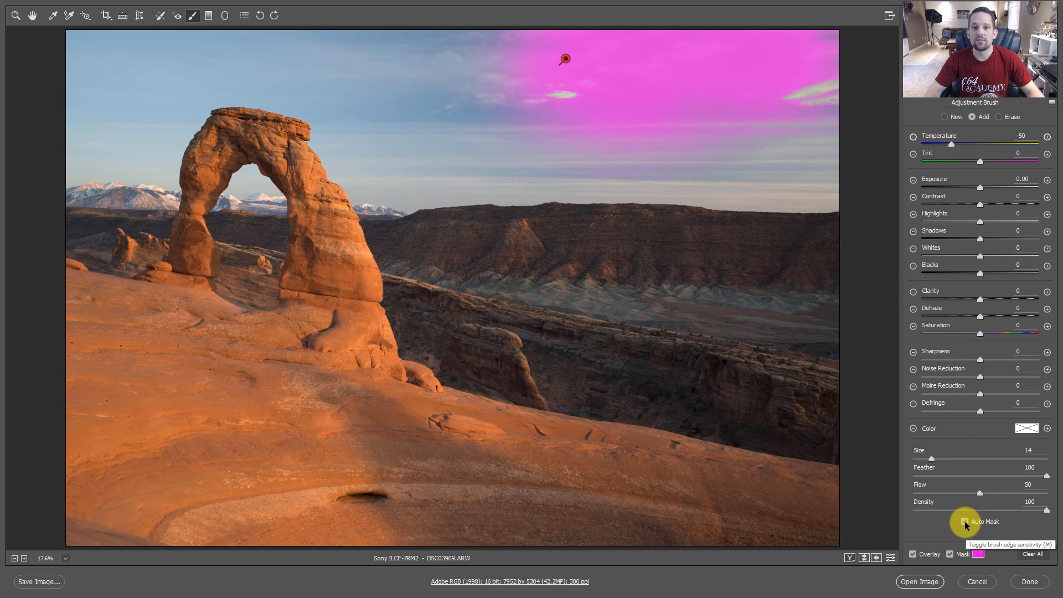
Step: With Auto Mask on at Temperature -50, paint the cooling mask over the whole sky around the arch
click(964, 521)
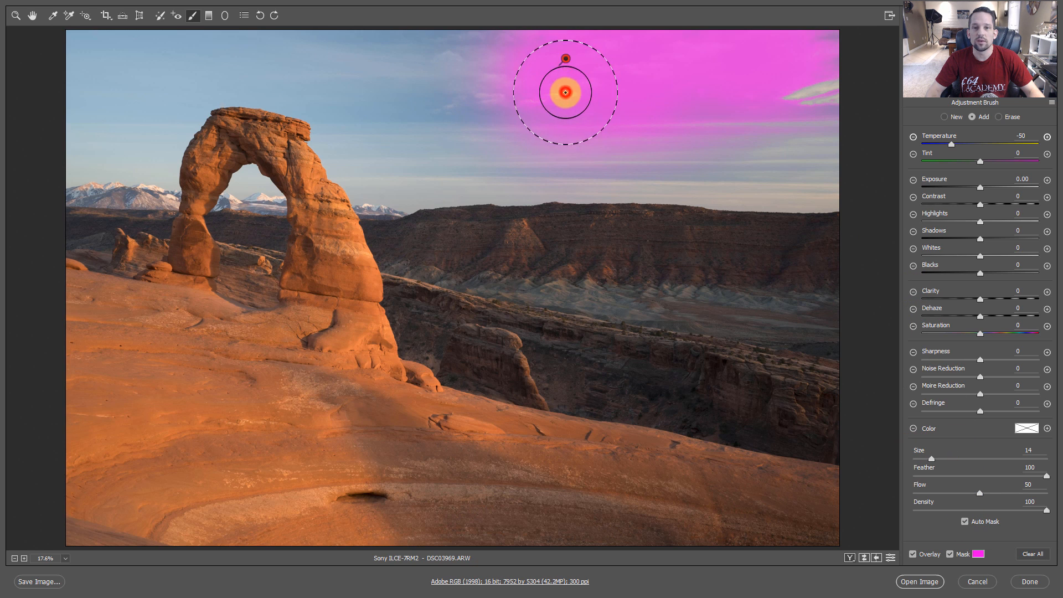
drag(562, 88, 817, 78)
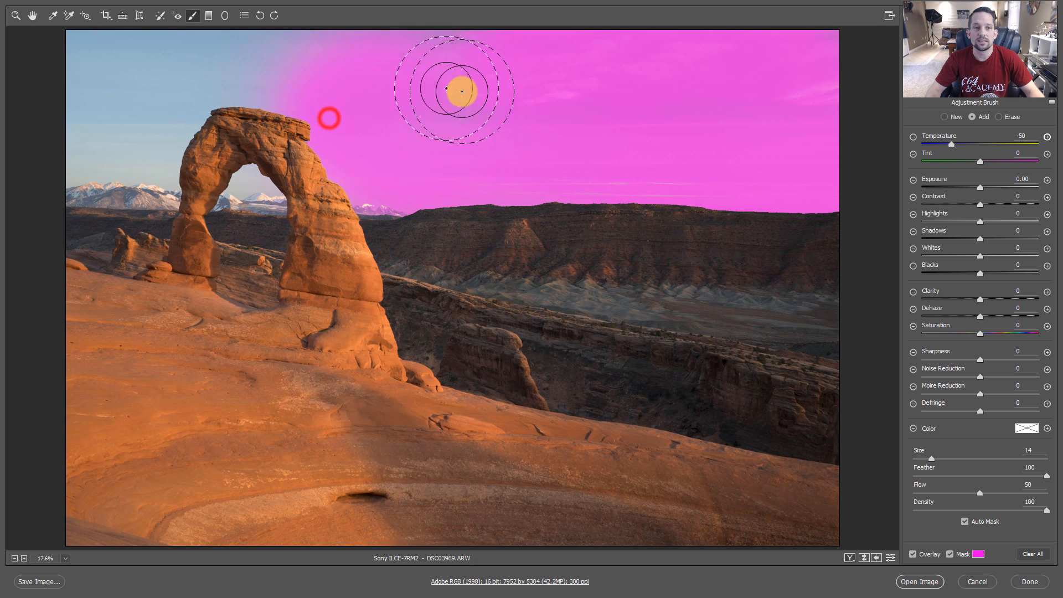
drag(455, 90, 629, 172)
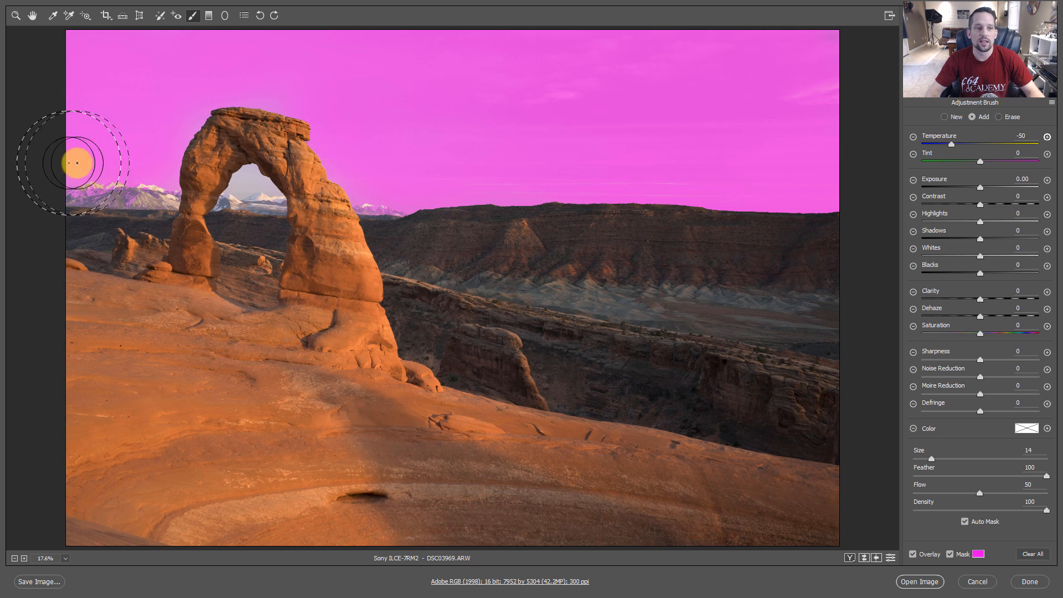
drag(75, 163, 271, 189)
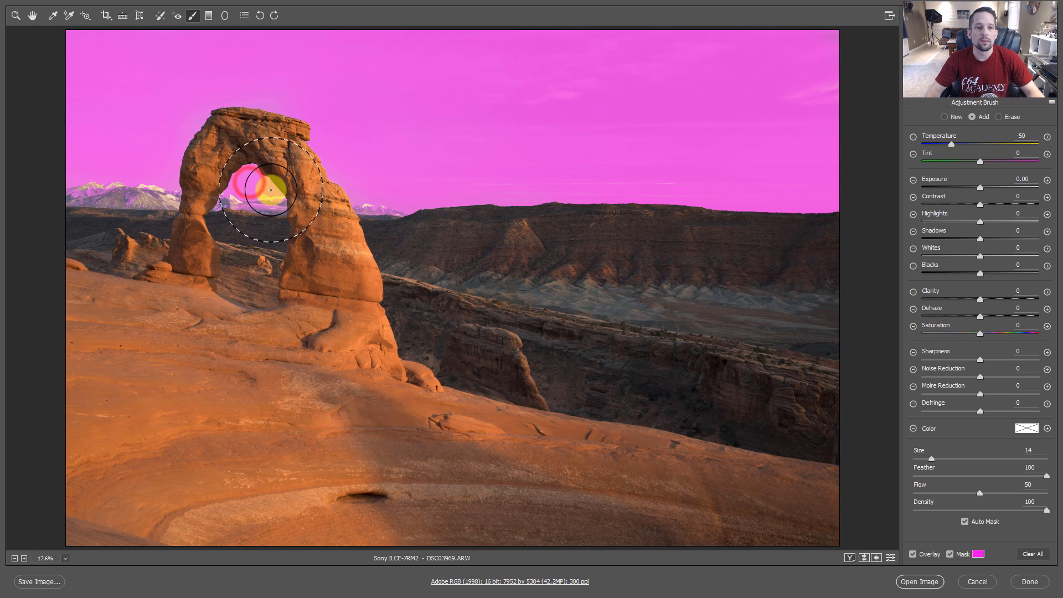
drag(271, 190, 185, 119)
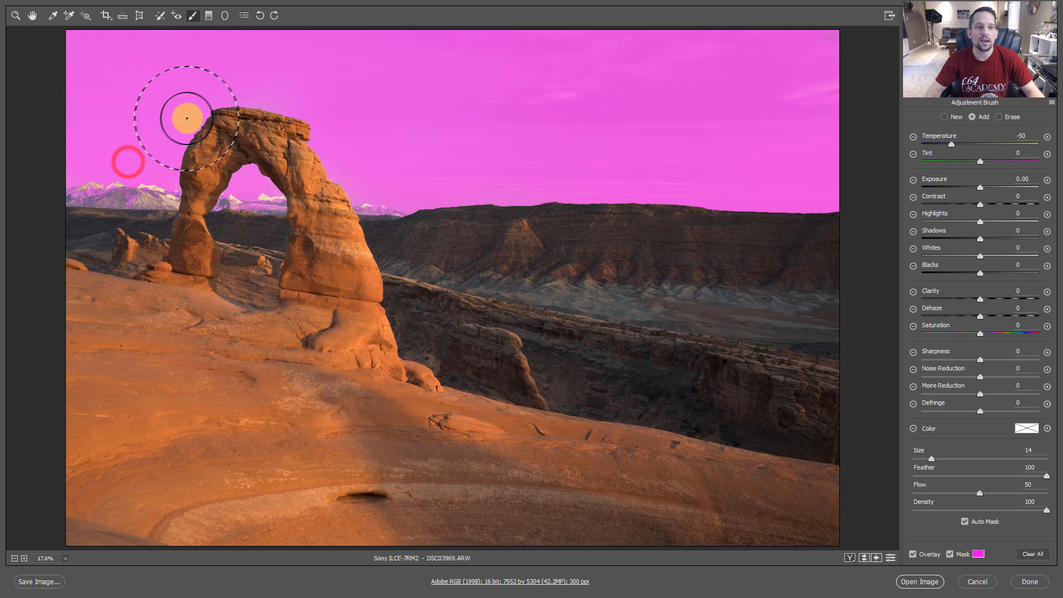
mouse_move(519, 92)
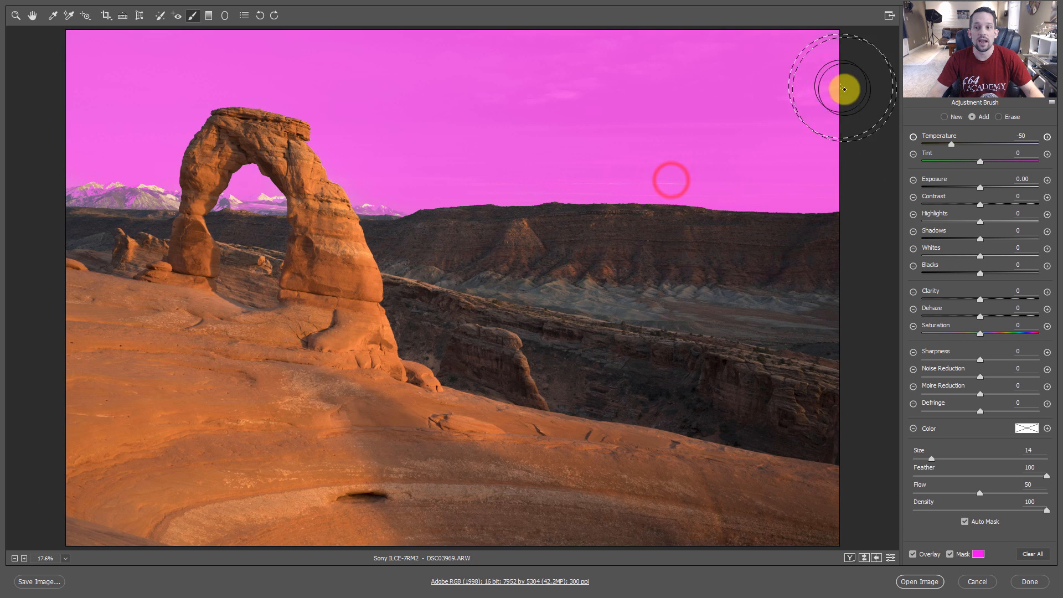
Step: Hide the mask and set the sky to Temperature -75, Tint +17, Highlights +44
click(950, 554)
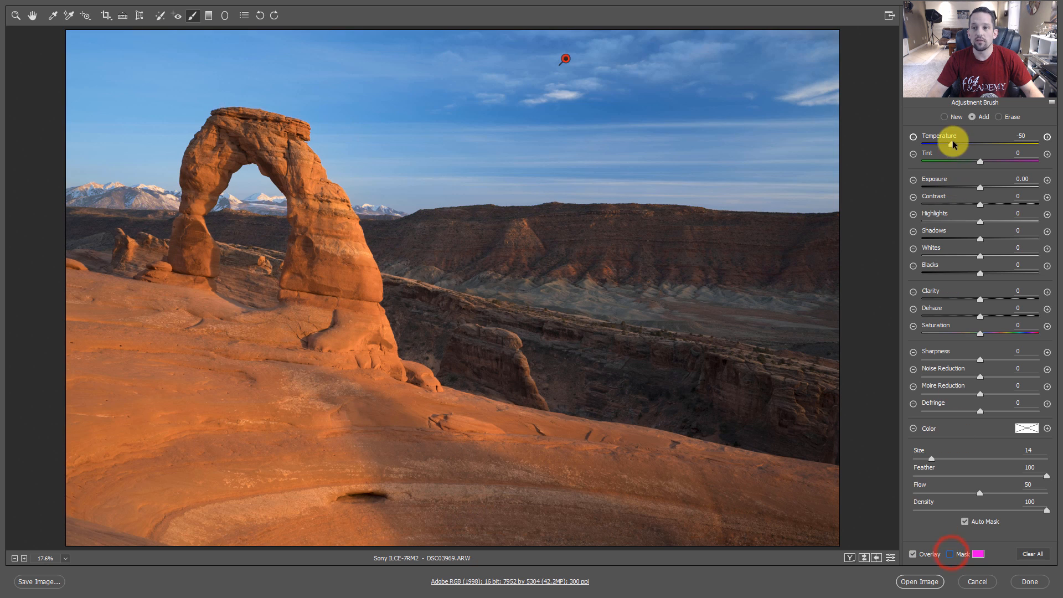
drag(970, 142, 955, 143)
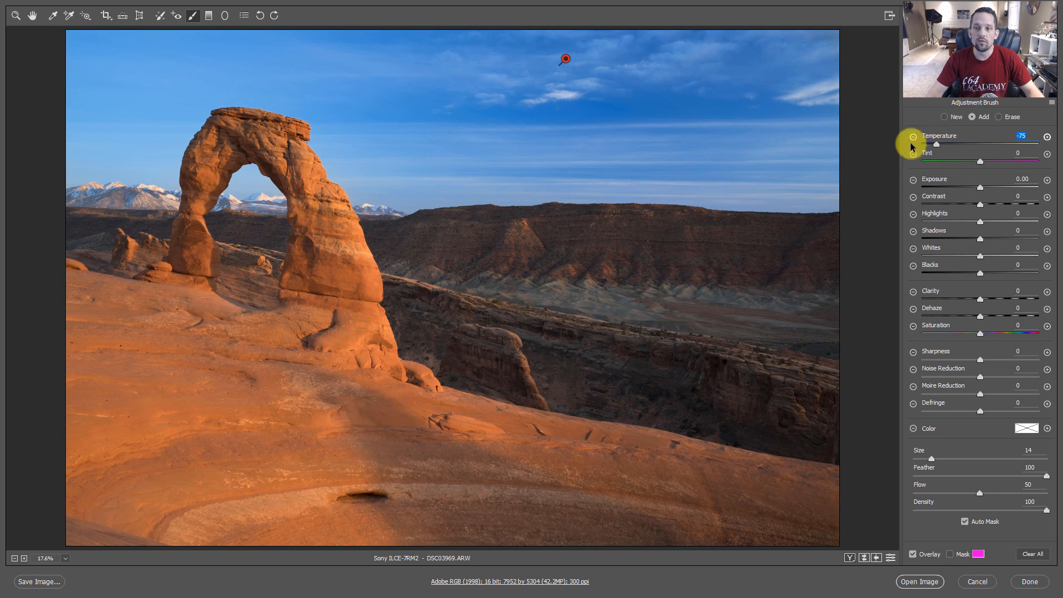
drag(967, 162, 989, 162)
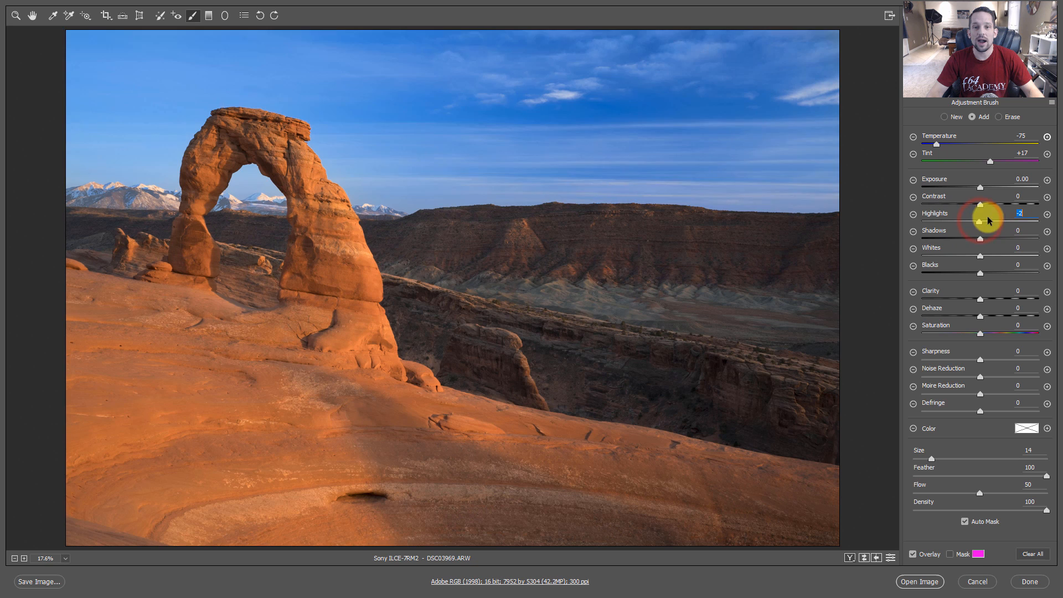
drag(982, 220, 1017, 221)
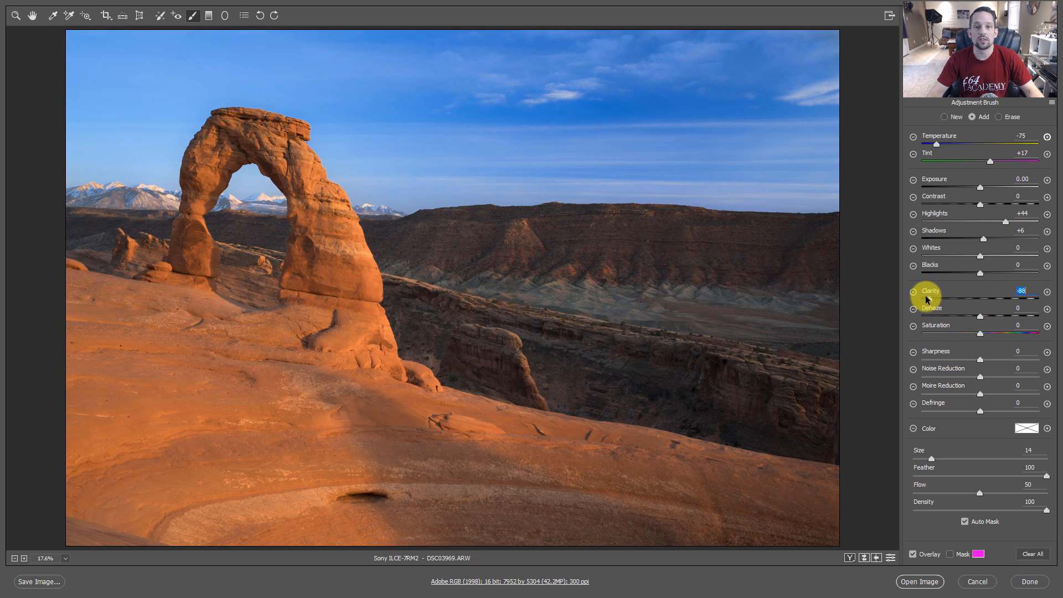
Step: Try Clarity then return it to 0, and add Contrast +2 with Shadows +6
drag(940, 297, 997, 297)
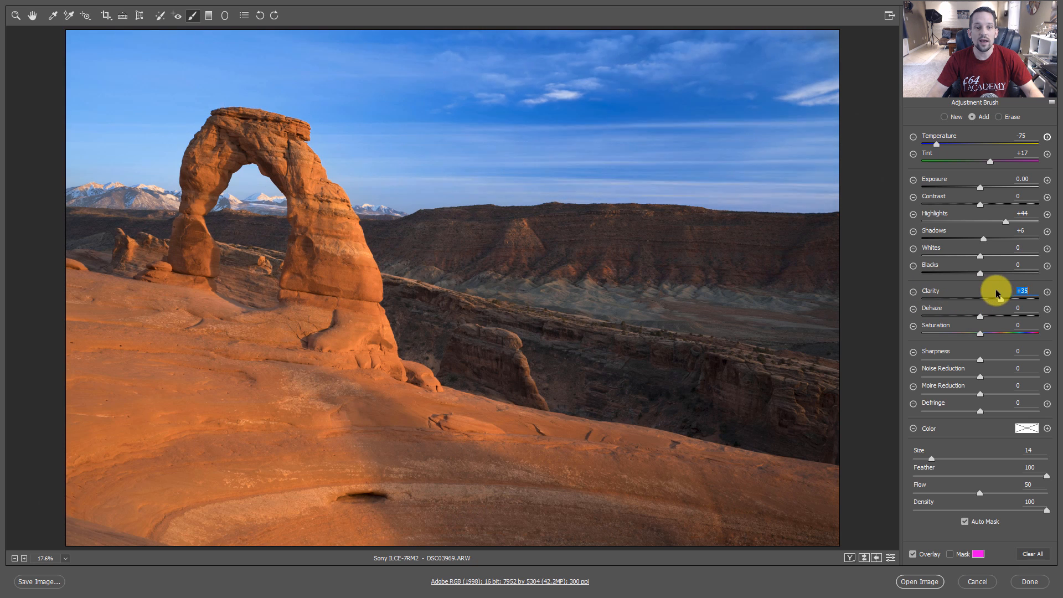
drag(997, 290, 982, 290)
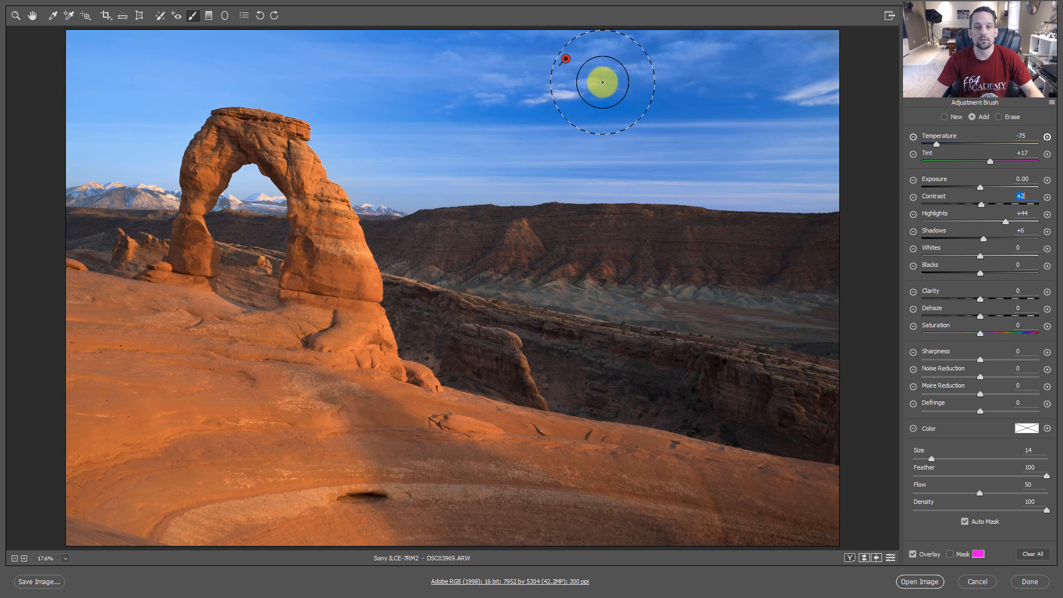
drag(603, 81, 542, 166)
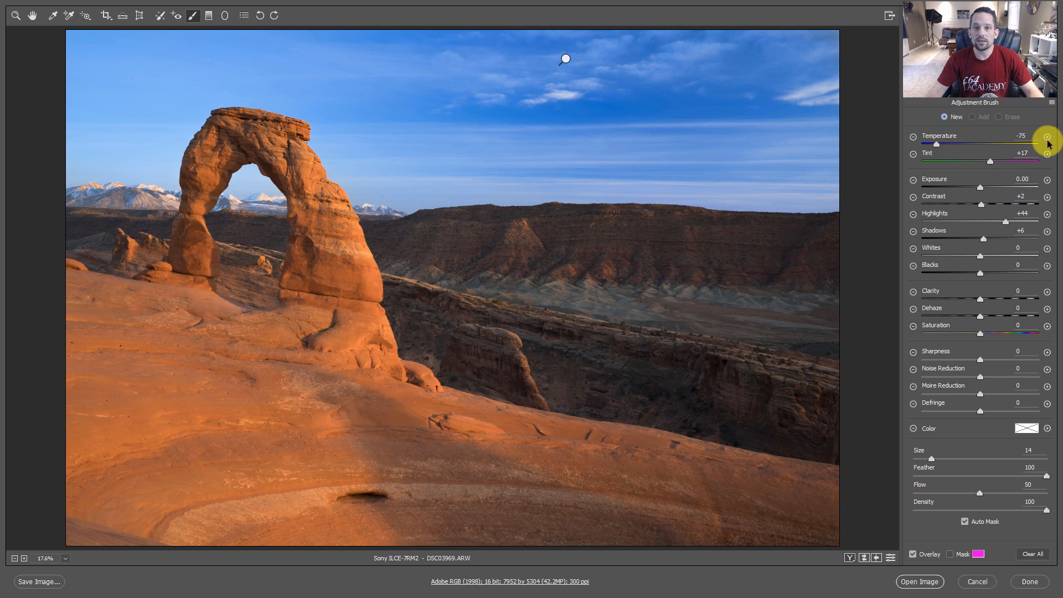
Step: Start a new +50 warming brush with mask shown and paint the foreground slope and lower rock
click(565, 56)
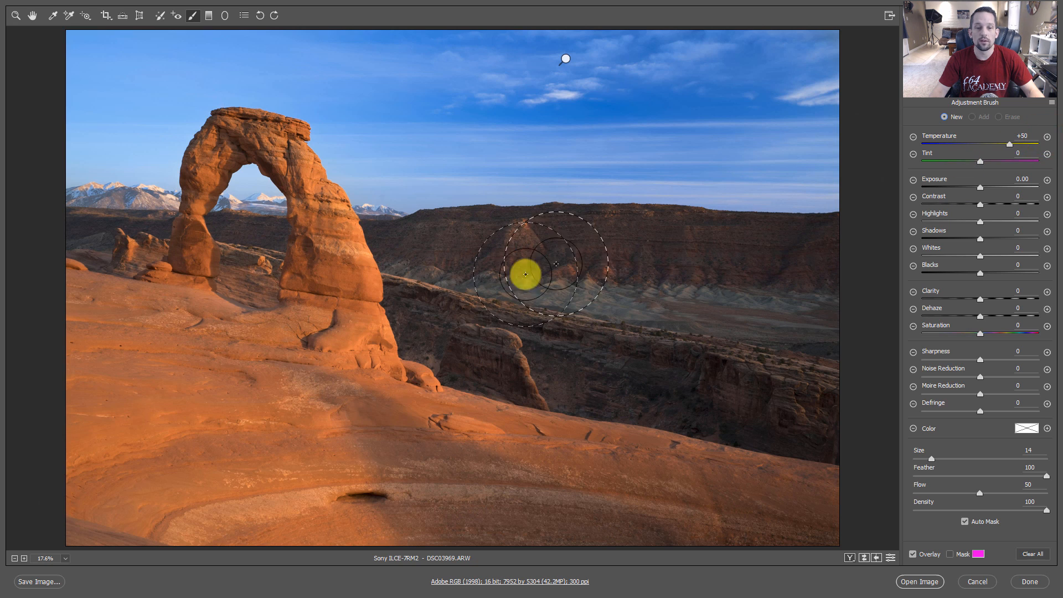
click(952, 554)
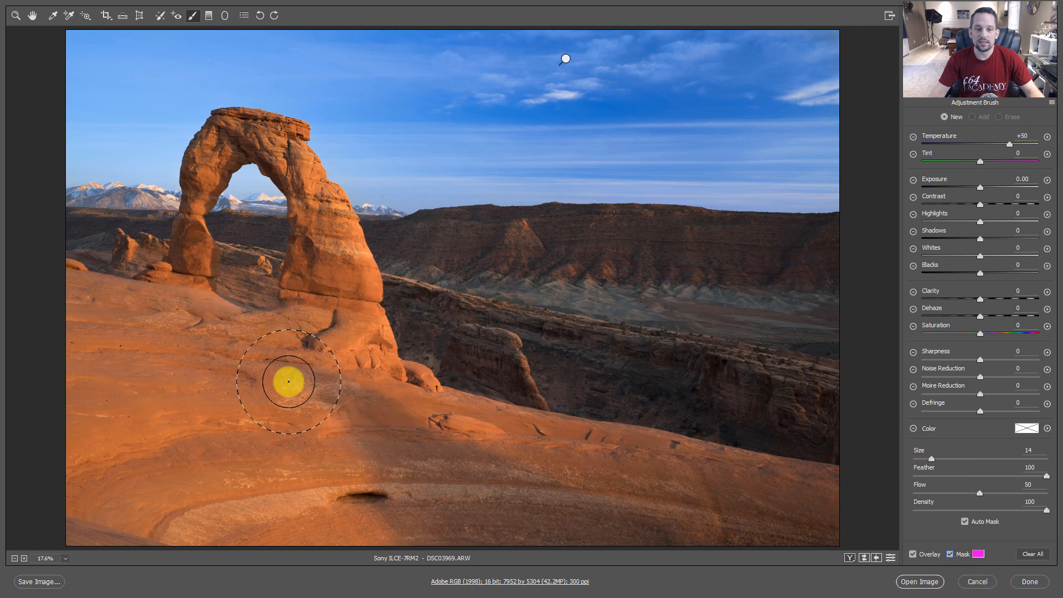
drag(288, 382, 312, 206)
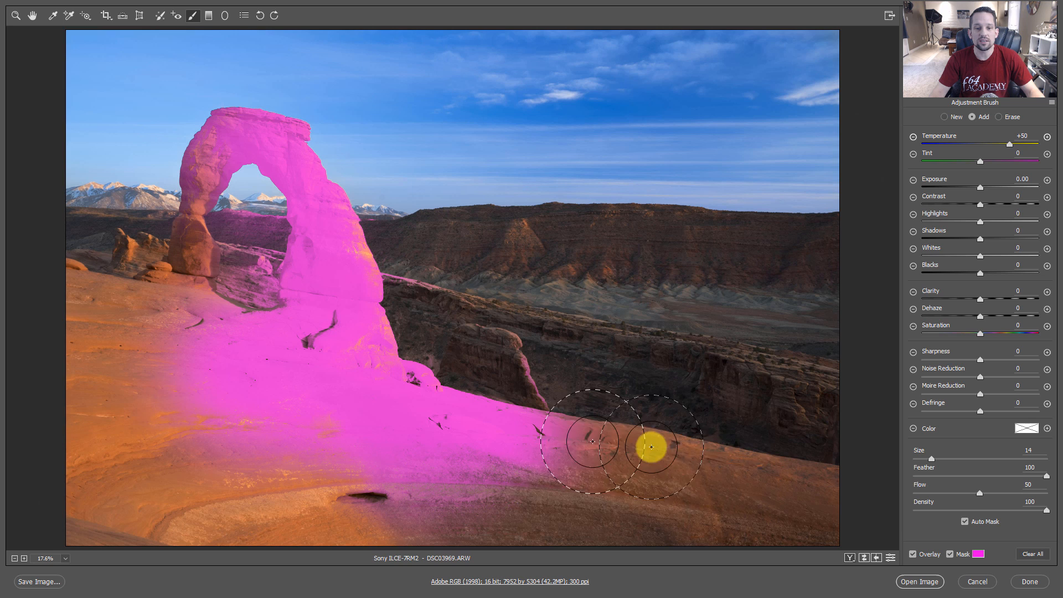
drag(648, 446, 499, 464)
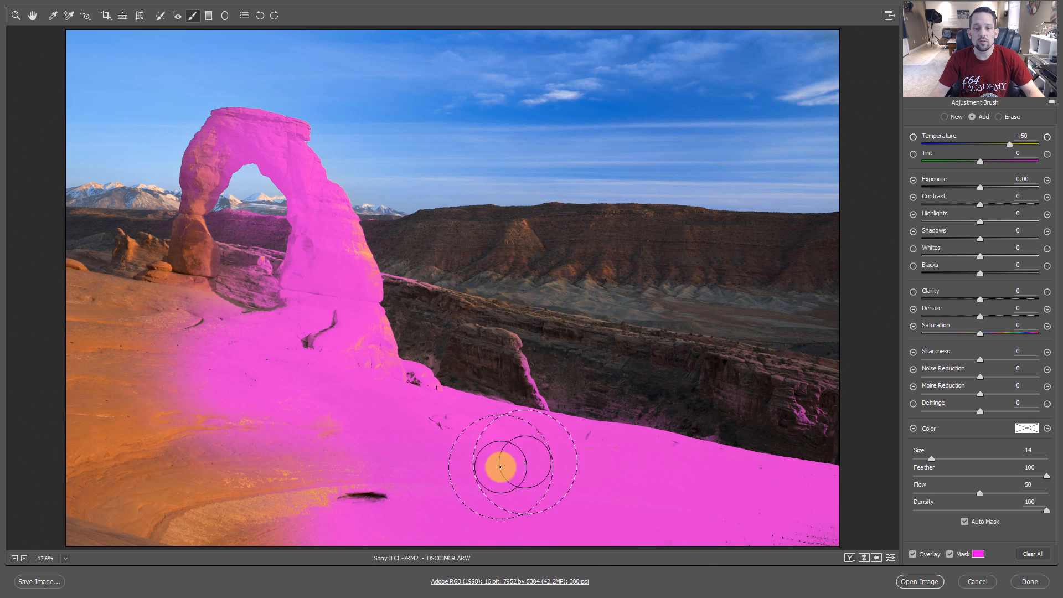
drag(498, 464, 169, 417)
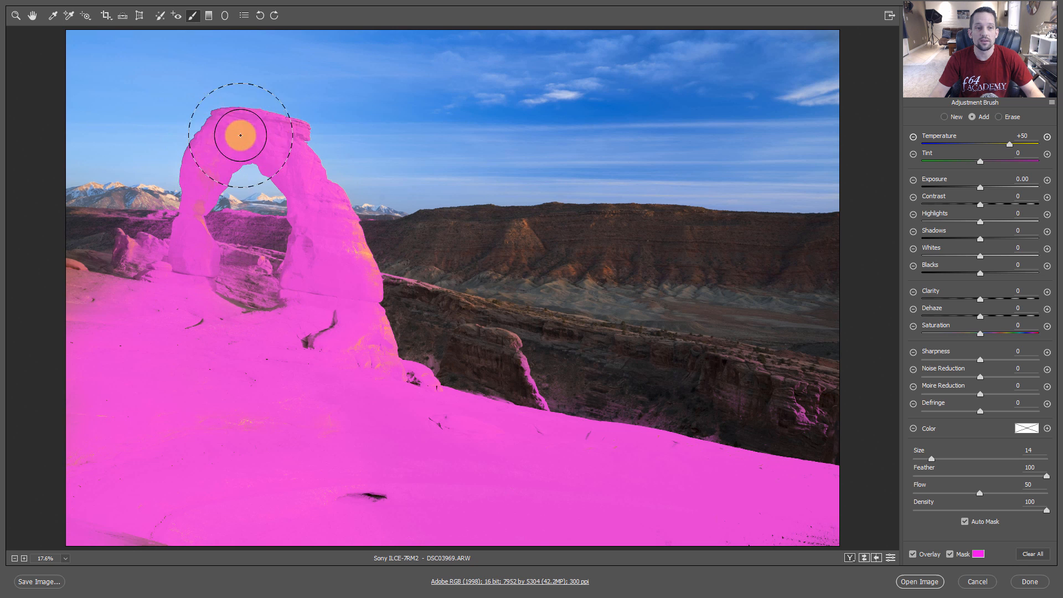
Step: Paint the warming mask over the arch top and fill in the remaining foreground rock
drag(240, 134, 357, 315)
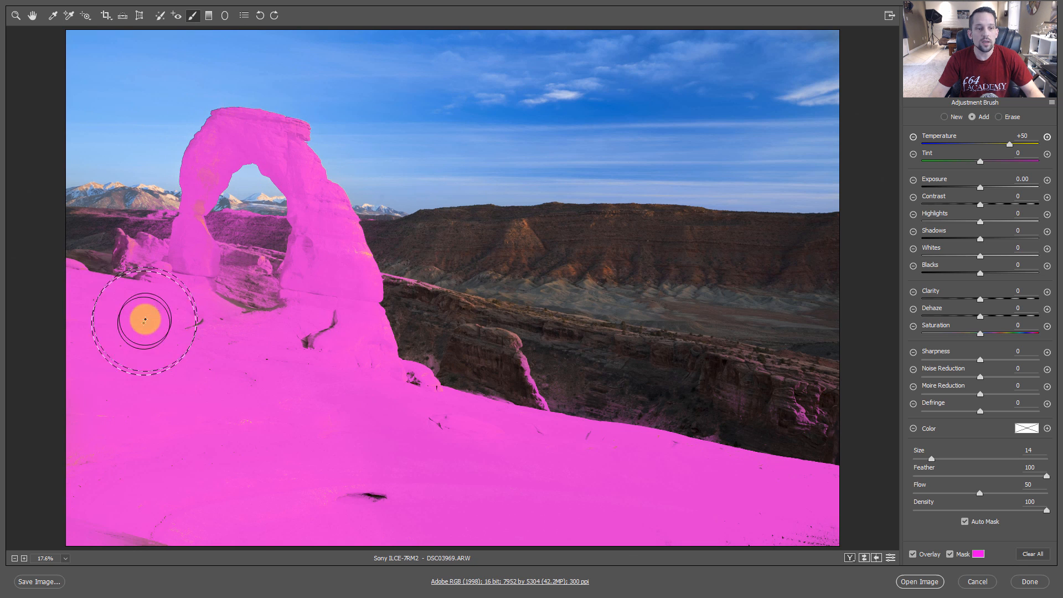
drag(144, 321, 372, 444)
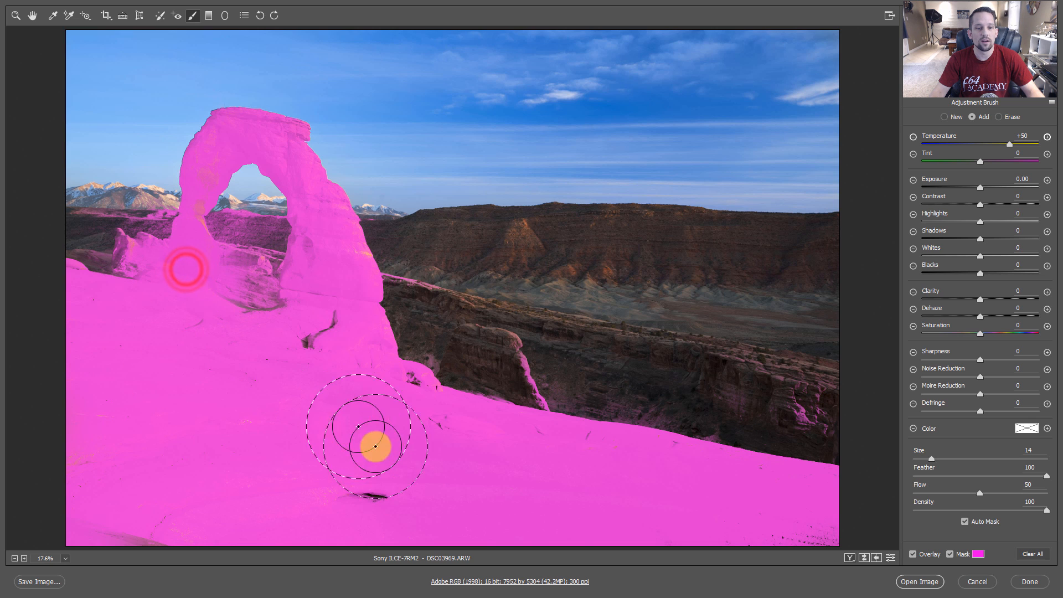
drag(372, 446, 654, 562)
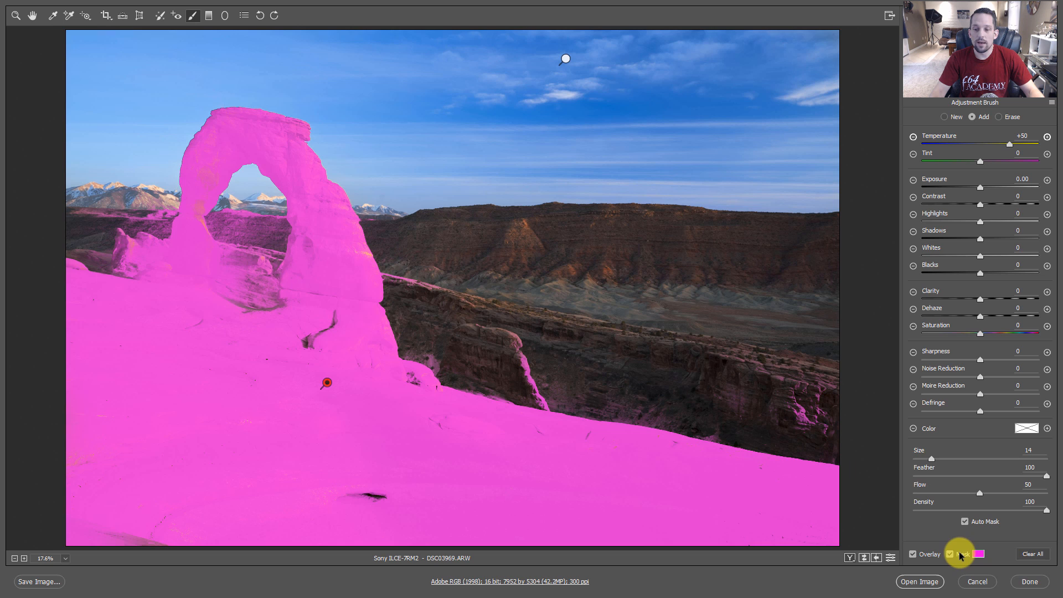
Step: Hide the mask and set Temperature +60, Tint +28, Contrast +23, Highlights +38, Shadows -56
click(950, 554)
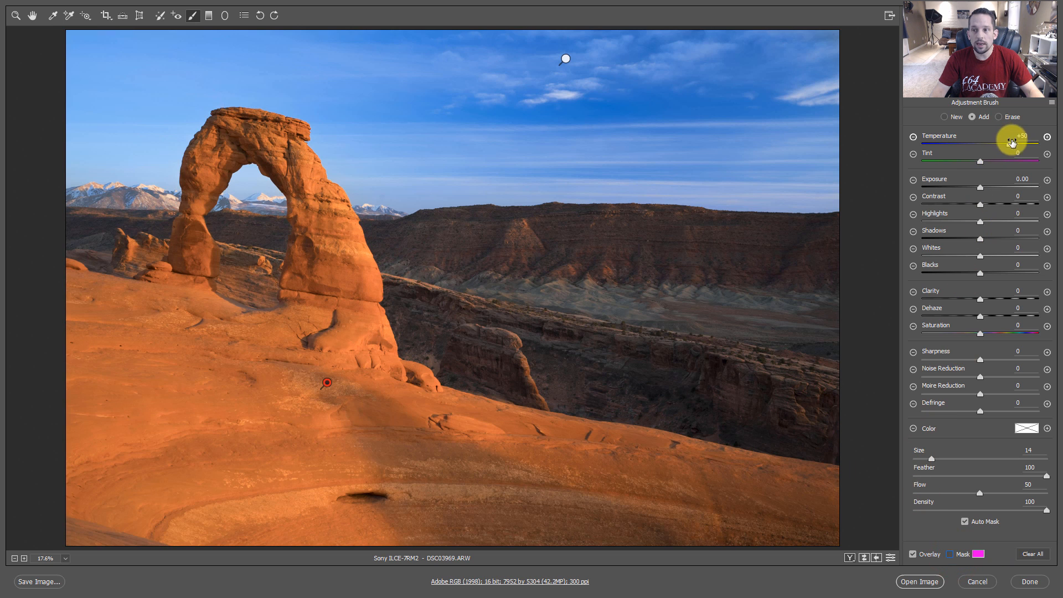
drag(1028, 143, 1002, 142)
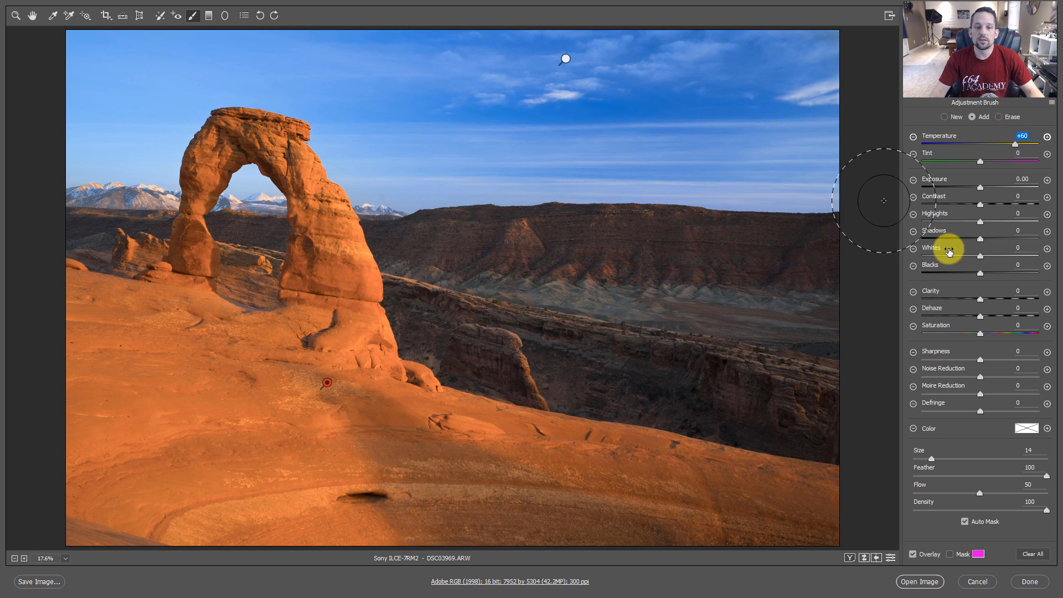
mouse_move(981, 164)
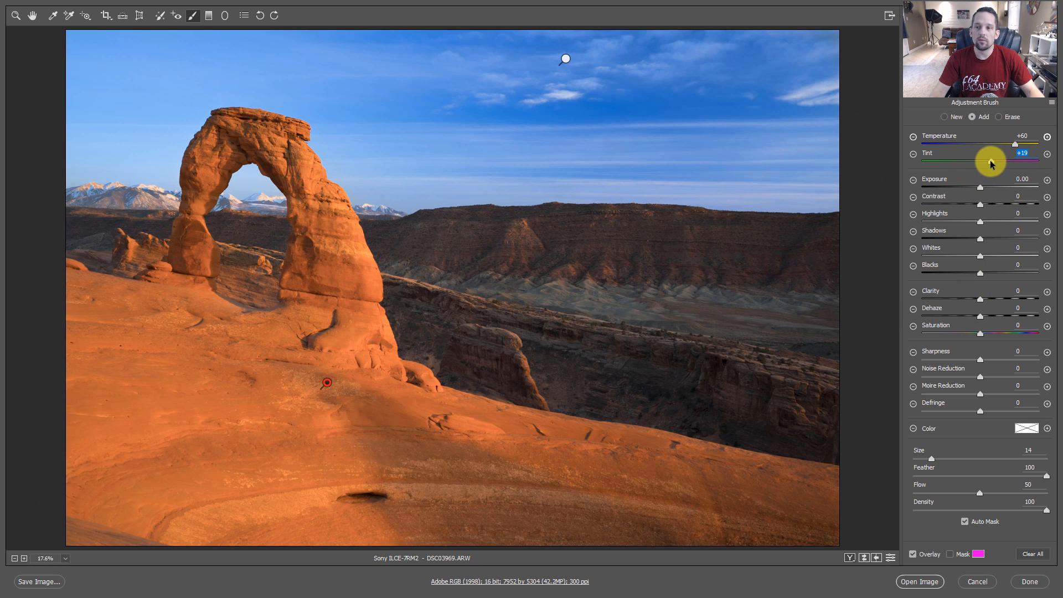
drag(1015, 160, 1020, 160)
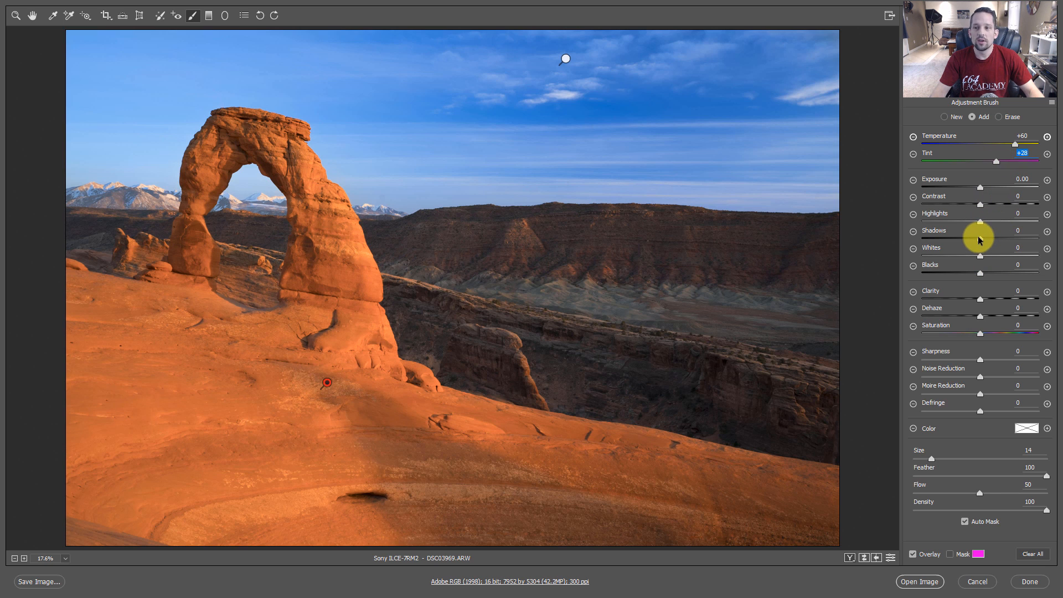
drag(999, 238, 963, 238)
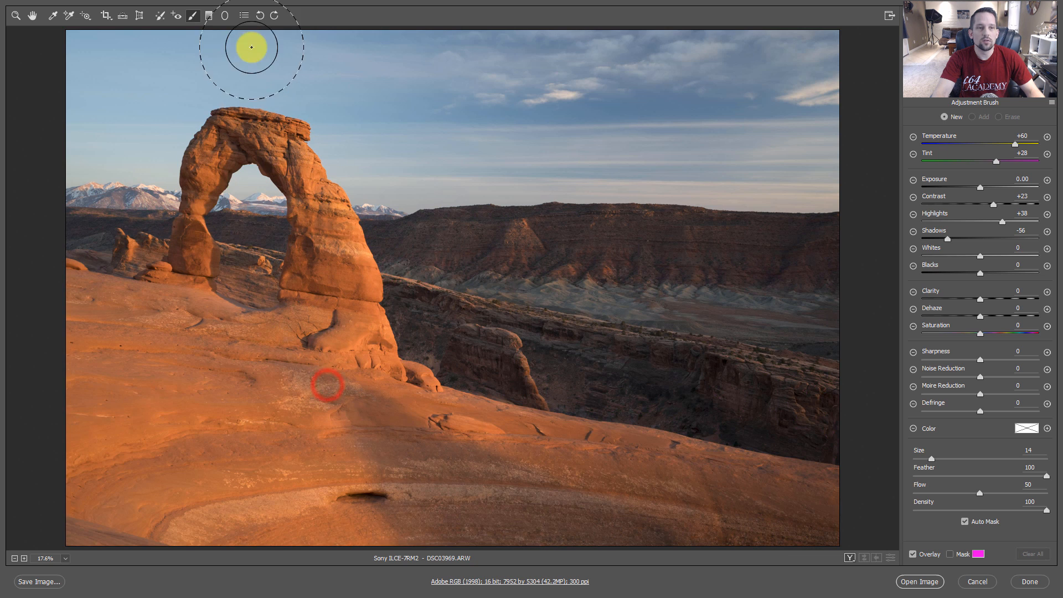
Step: Select the Graduated Filter with Mask shown and accept the overlay colour
click(209, 15)
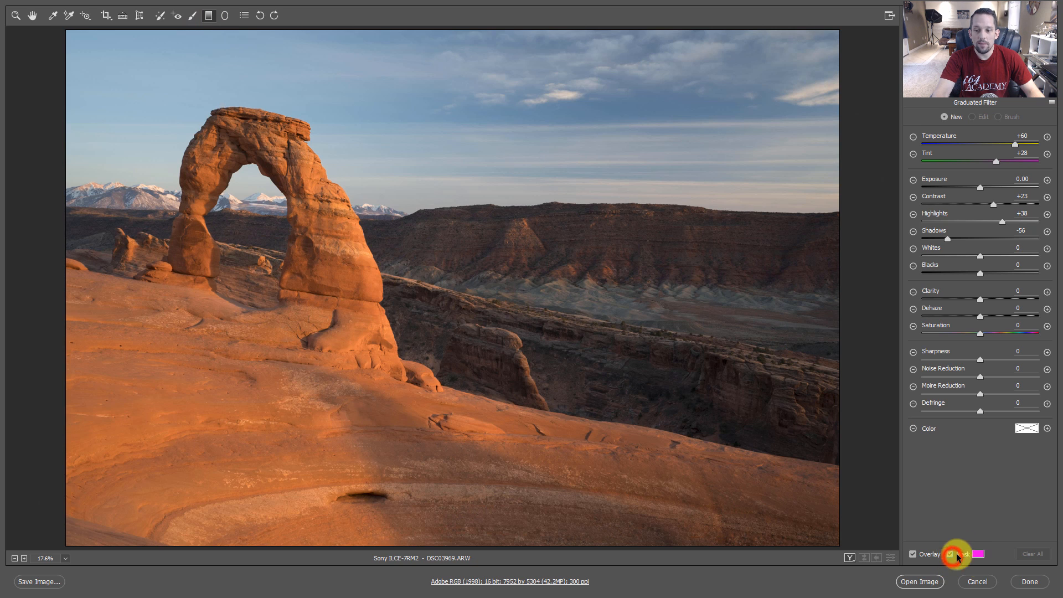
click(975, 554)
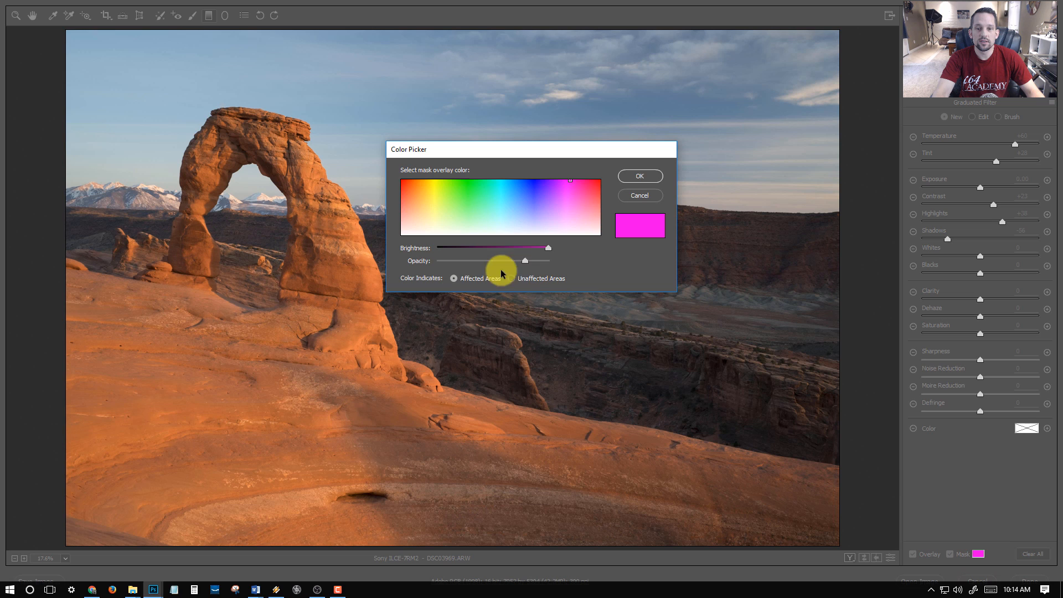
click(638, 176)
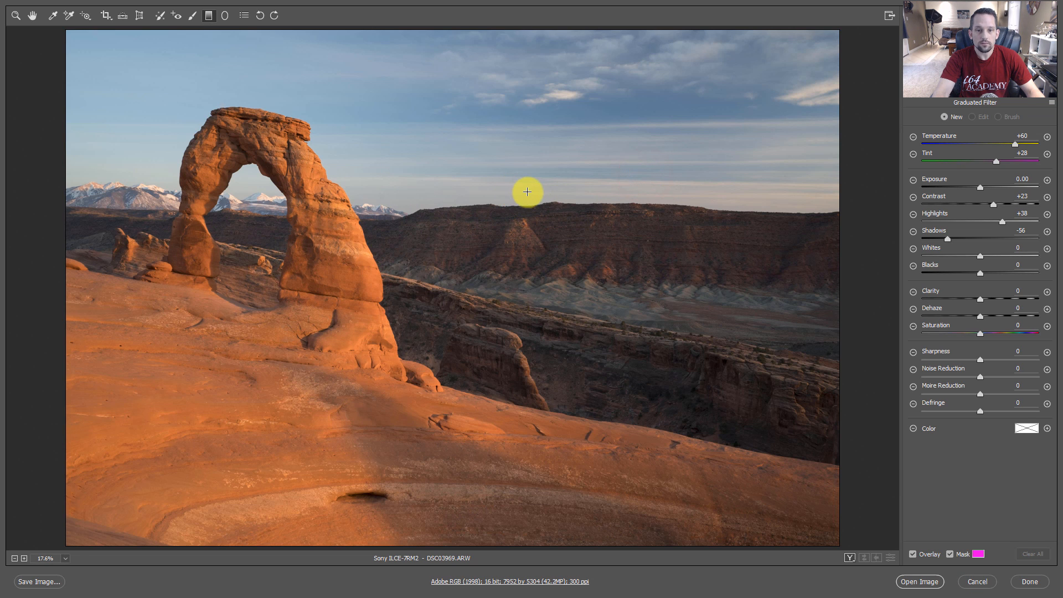
Step: Draw a graduated filter from the sky top past the horizon and cool it to Temperature -21
drag(527, 192, 517, 220)
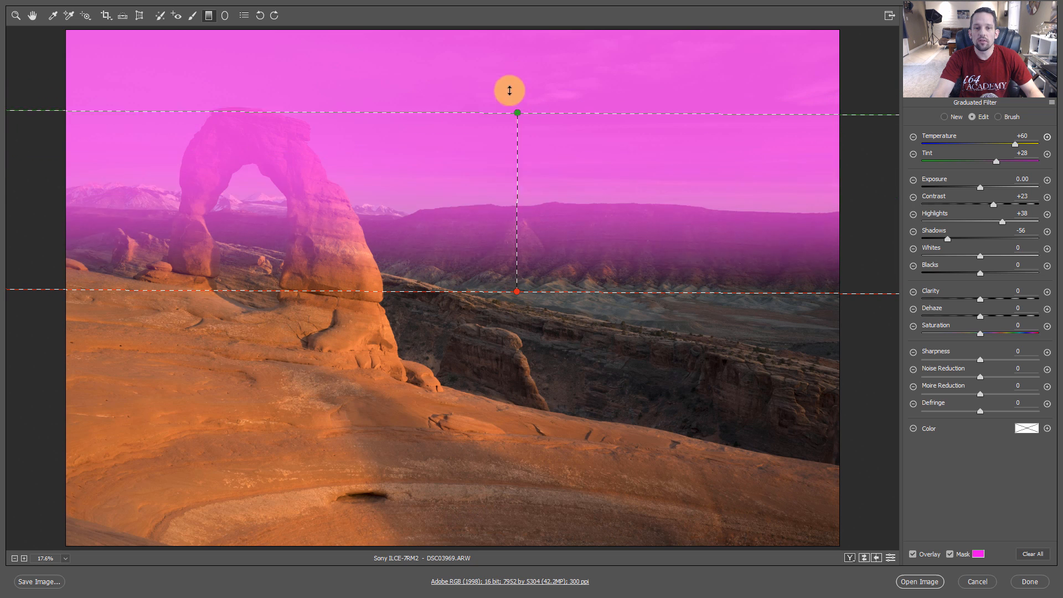
drag(509, 90, 493, 62)
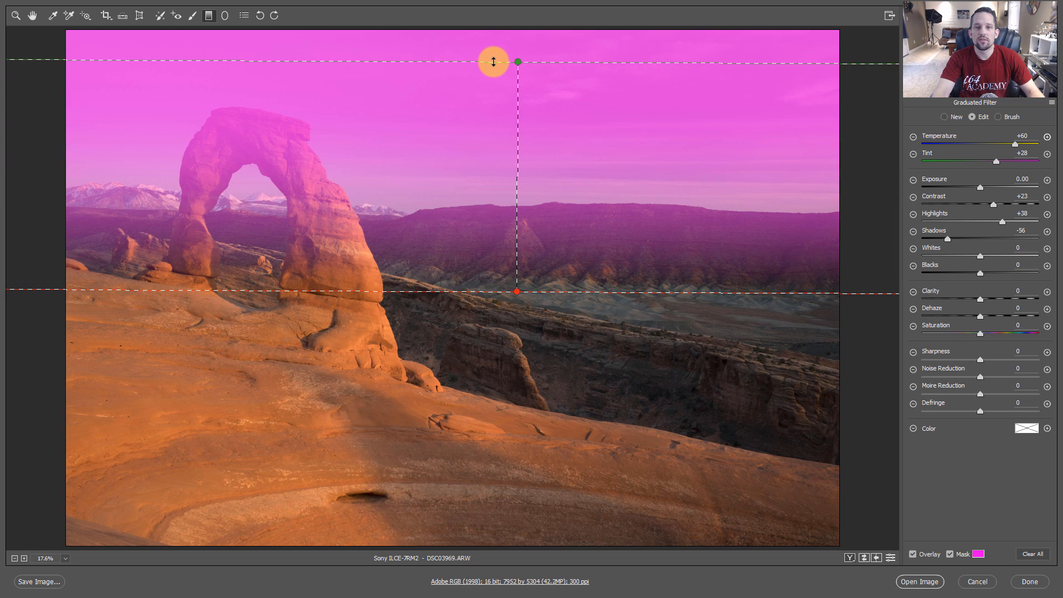
drag(493, 62, 530, 302)
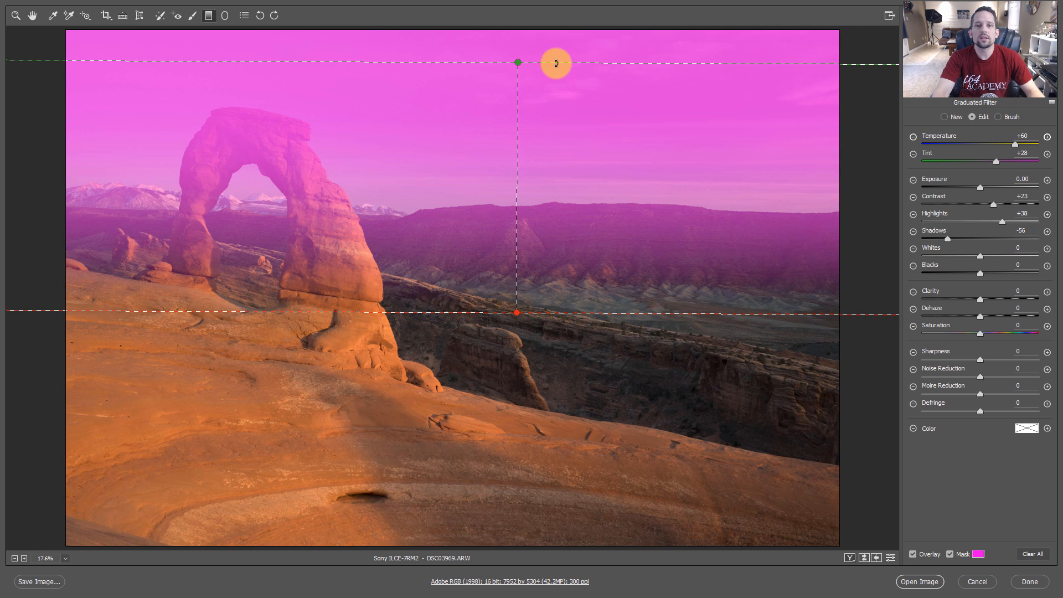
drag(555, 63, 517, 65)
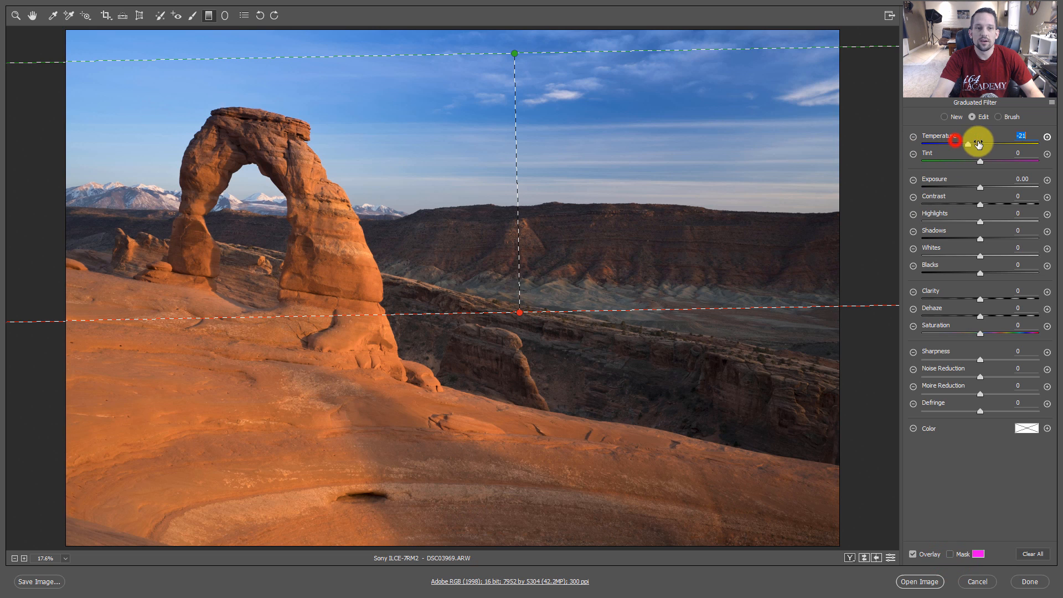
Step: Cool the sky gradient to Temperature -61 and show its mask overlay again
drag(973, 143, 941, 142)
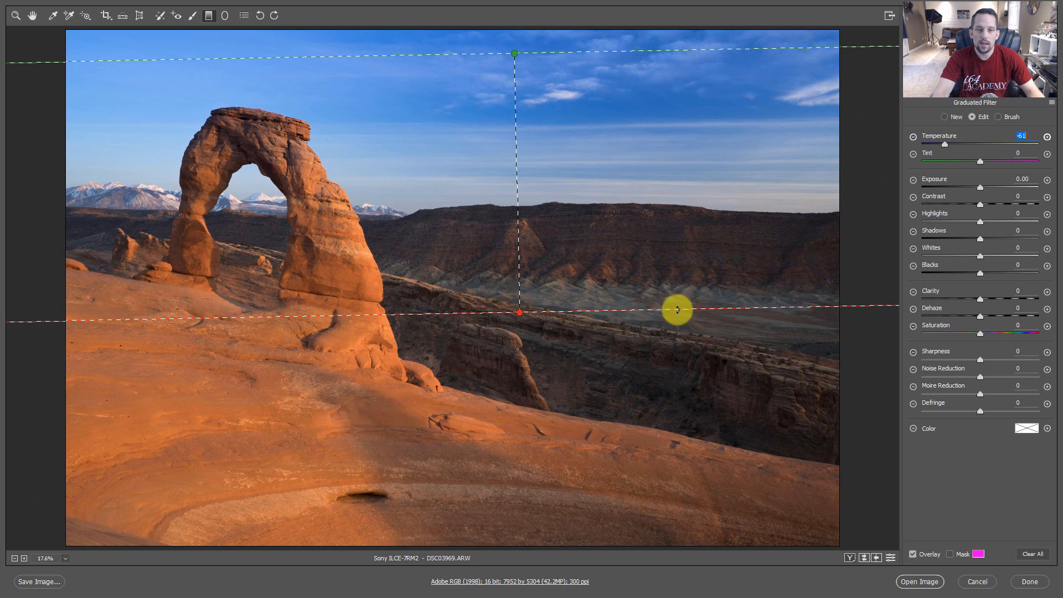
click(952, 554)
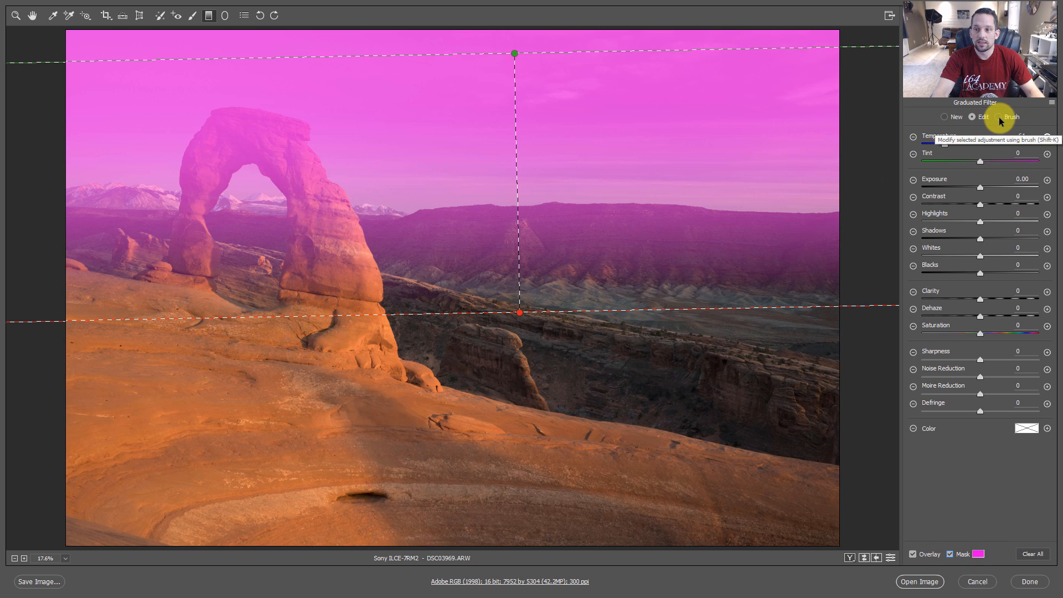
Step: Using the filter's Brush eraser, remove the gradient from the arch's legs and top
click(1001, 116)
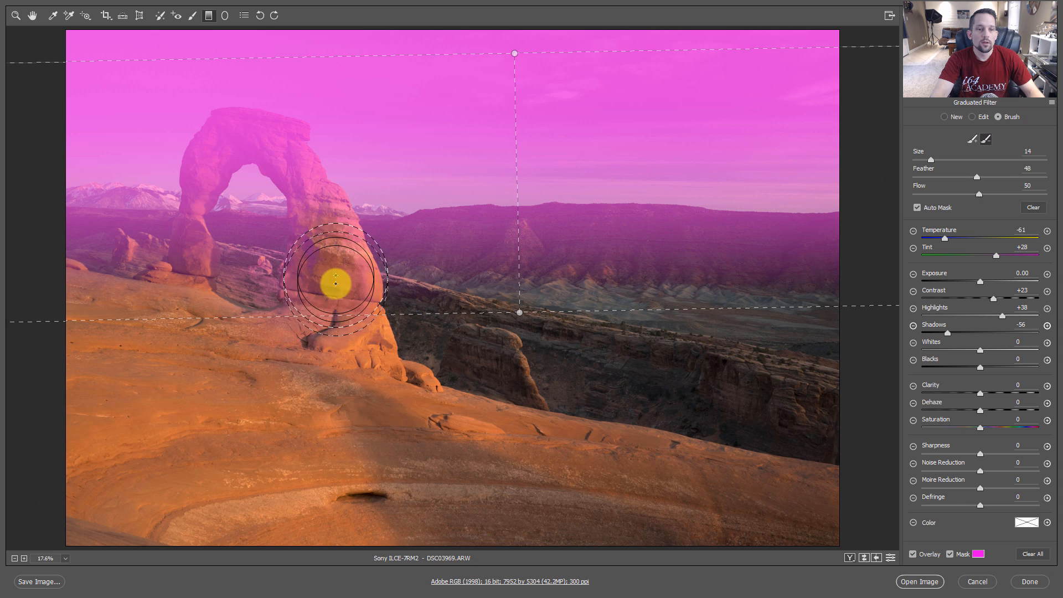
drag(335, 283, 274, 141)
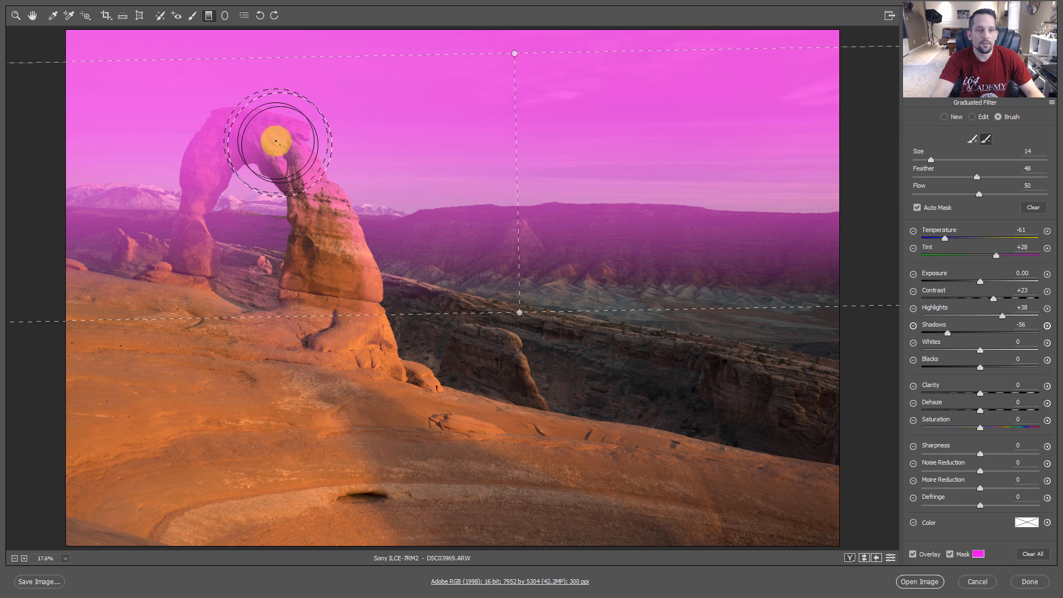
drag(278, 140, 357, 246)
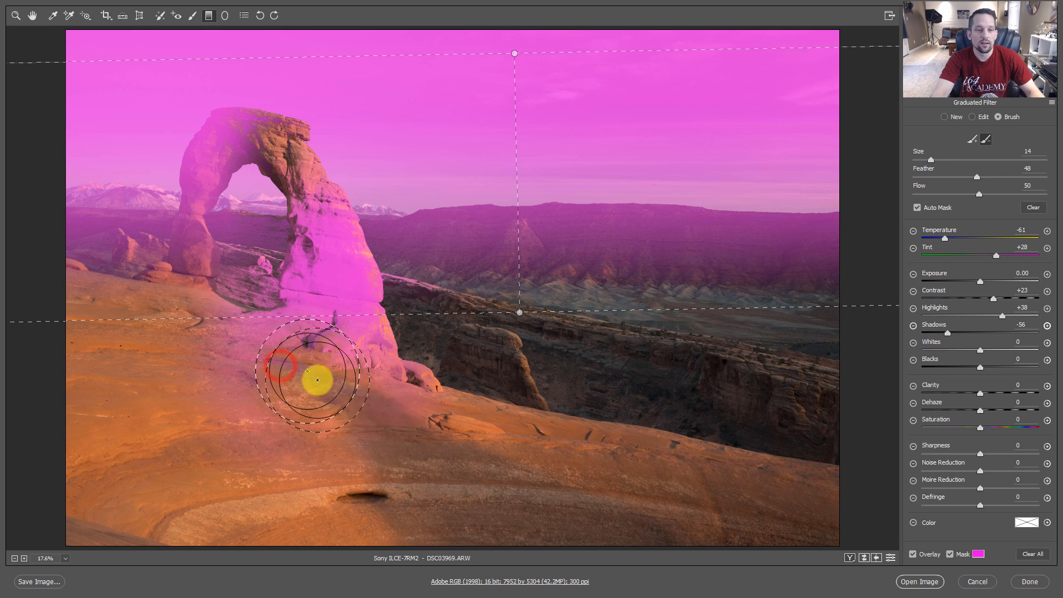
drag(315, 380, 345, 281)
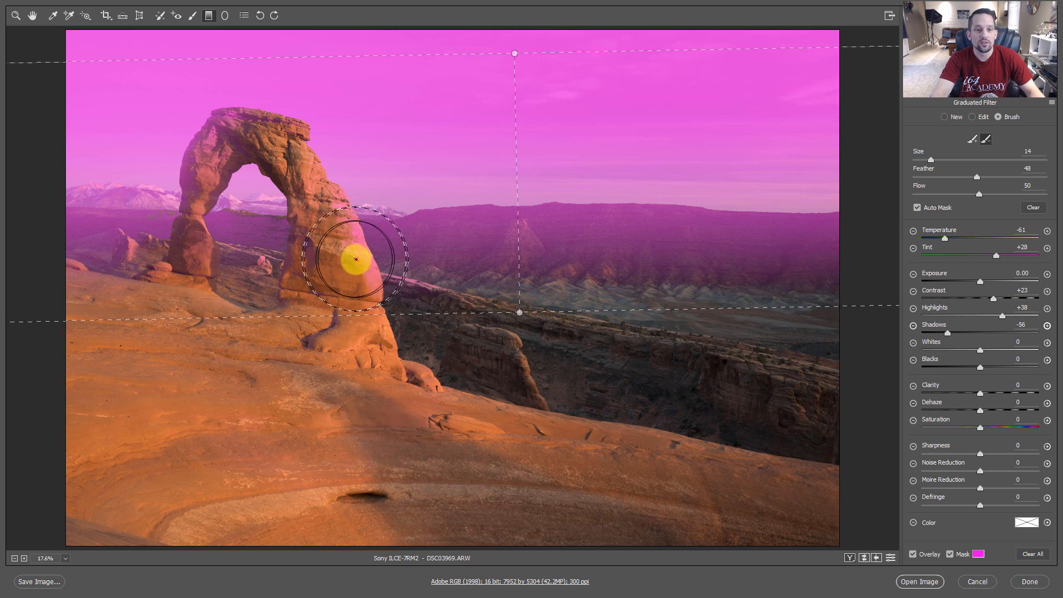
drag(352, 261, 207, 146)
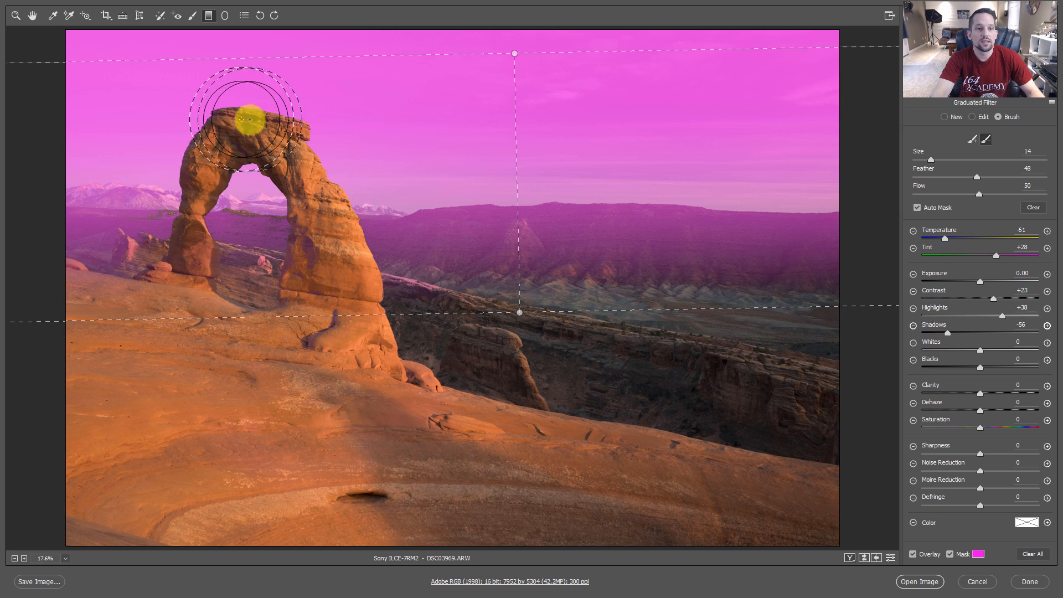
drag(247, 121, 216, 170)
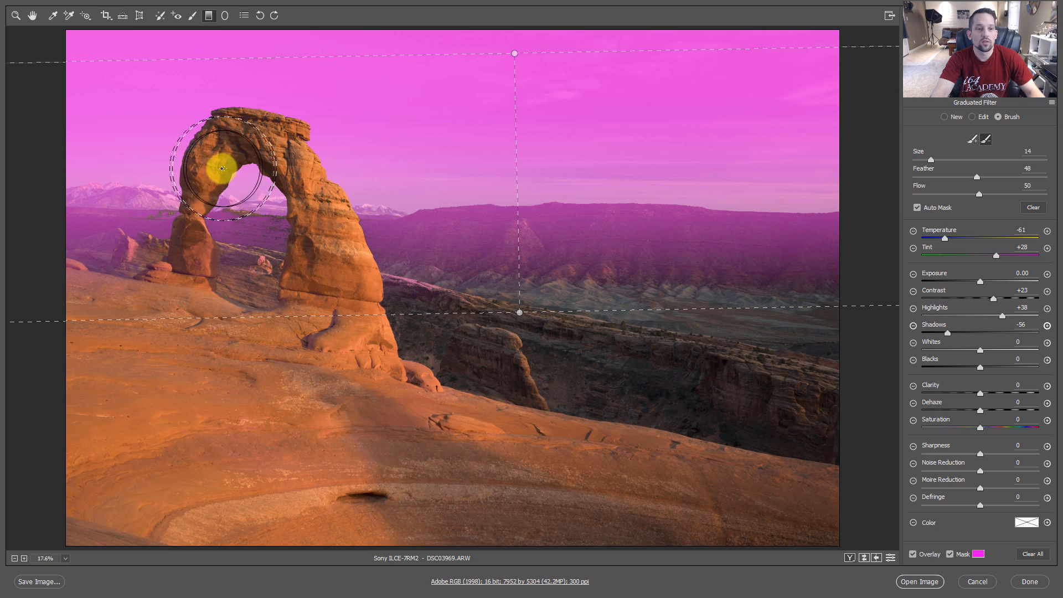
mouse_move(754, 378)
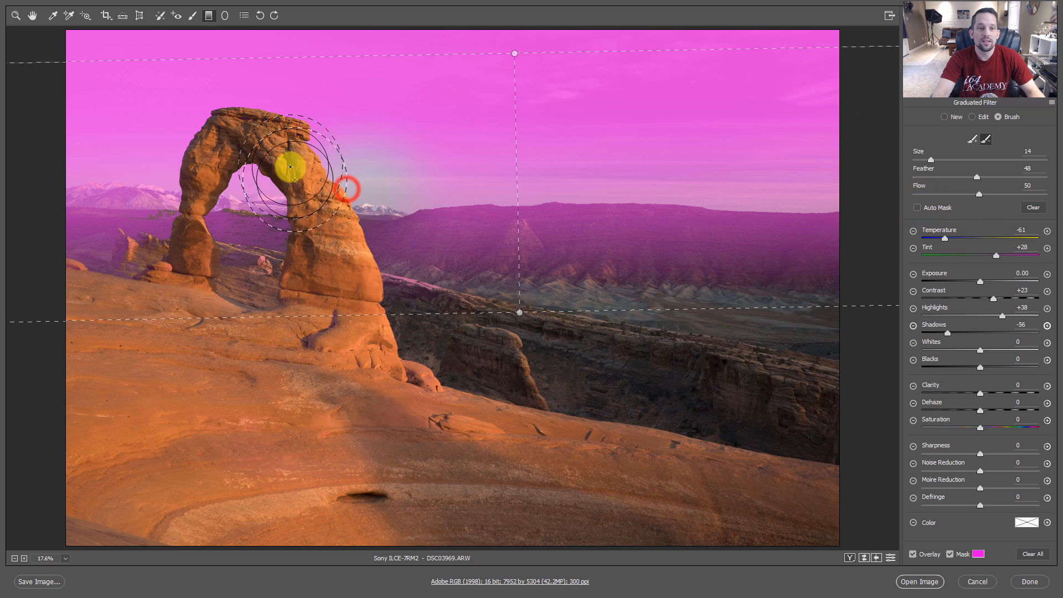
Step: With Auto Mask off, softly erase the gradient from the sky just around the arch
drag(288, 168, 450, 259)
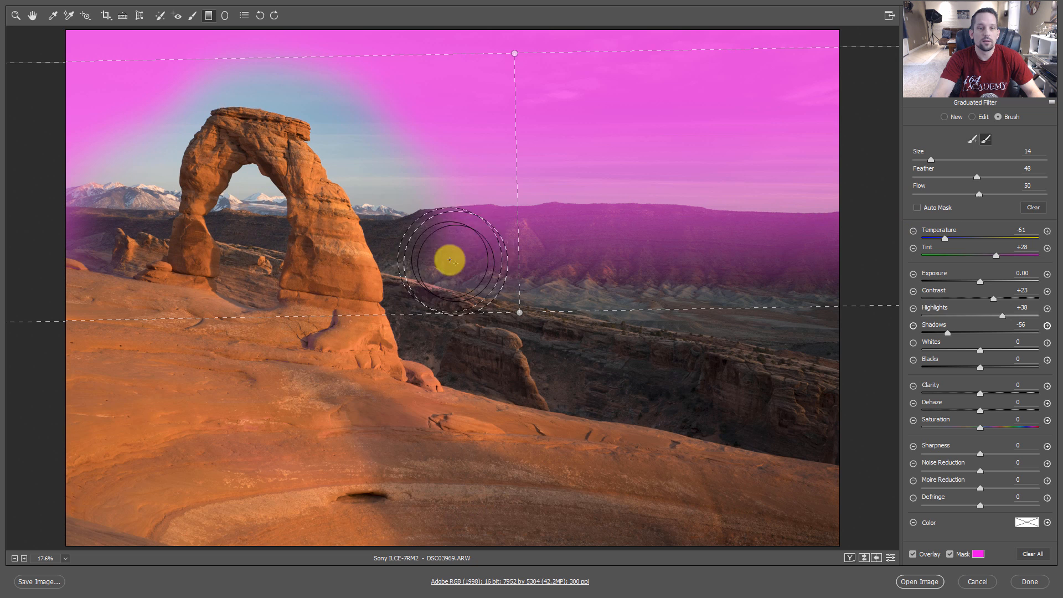
drag(447, 262, 358, 247)
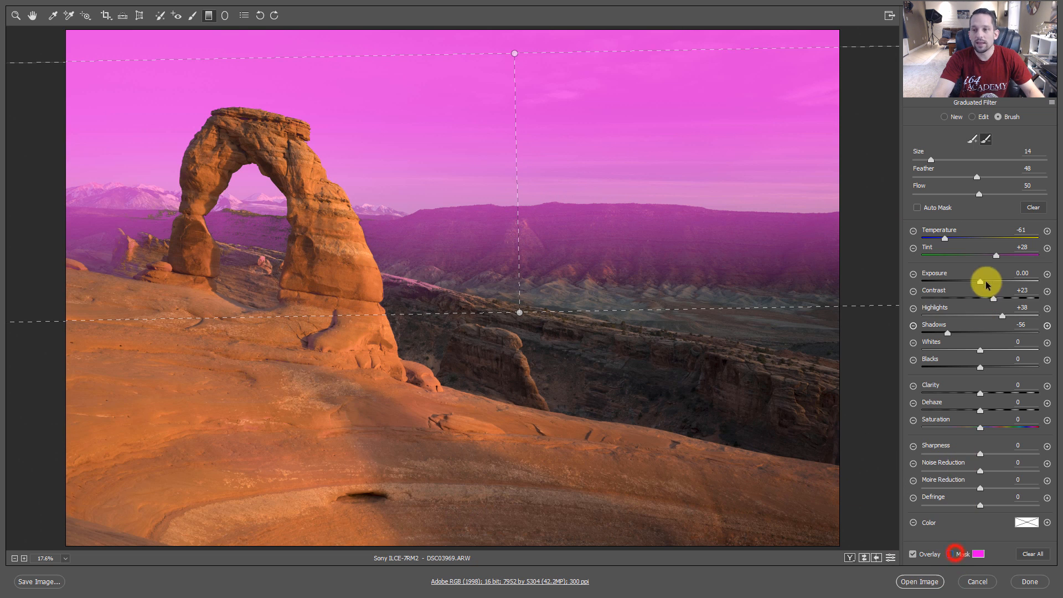
Step: Retune the sky filter's temperature to -64 with the mask overlay hidden
drag(943, 238, 970, 238)
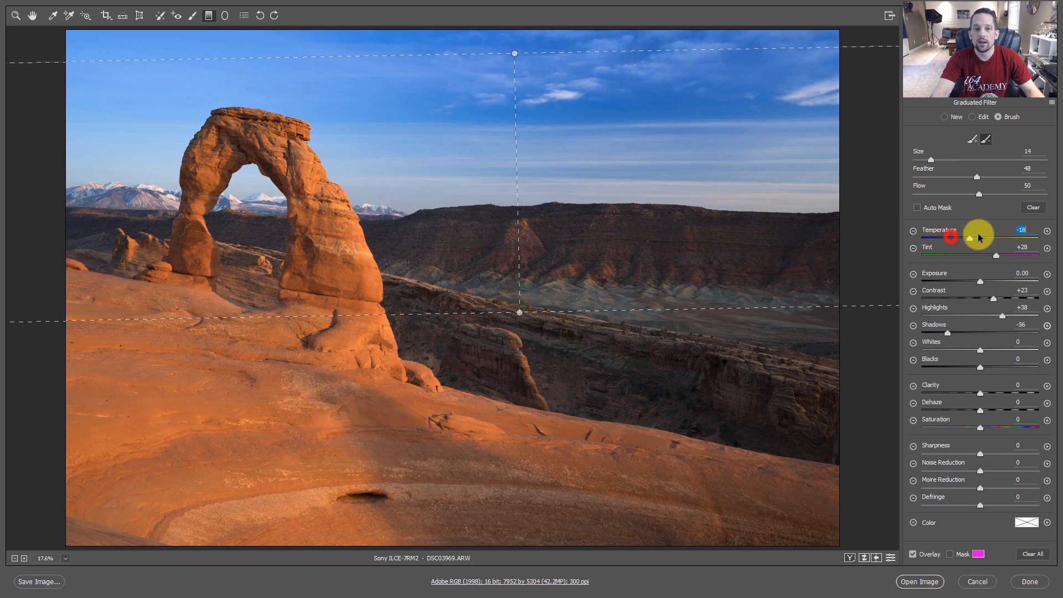
drag(976, 238, 932, 238)
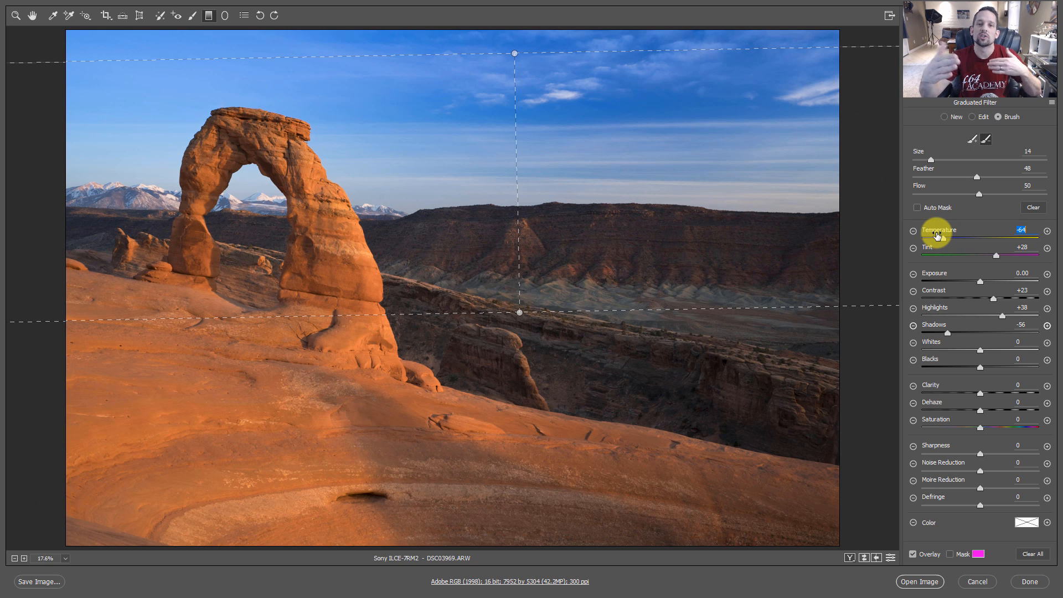
mouse_move(948, 217)
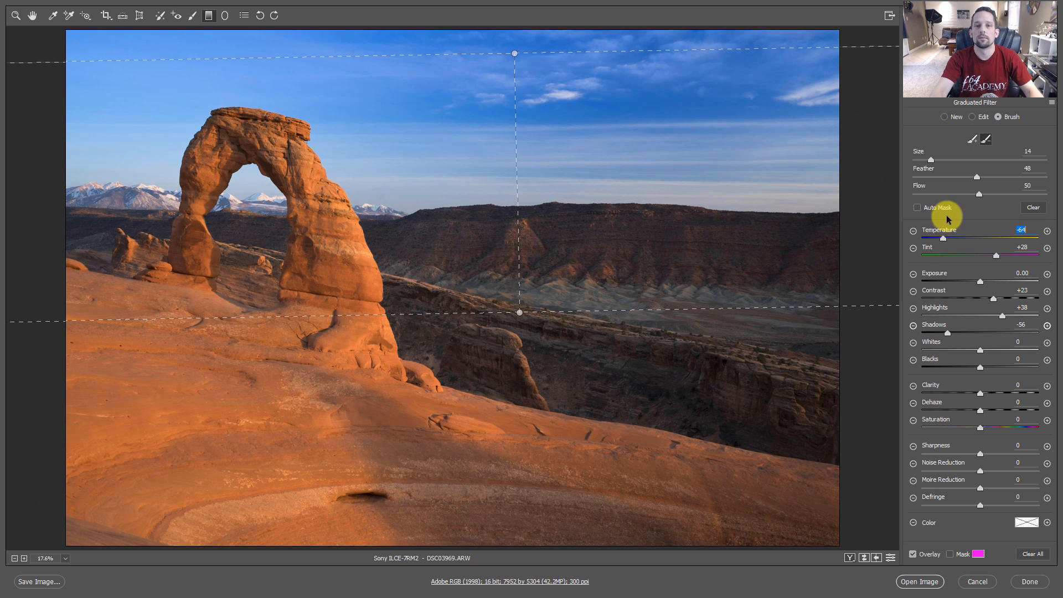
click(944, 116)
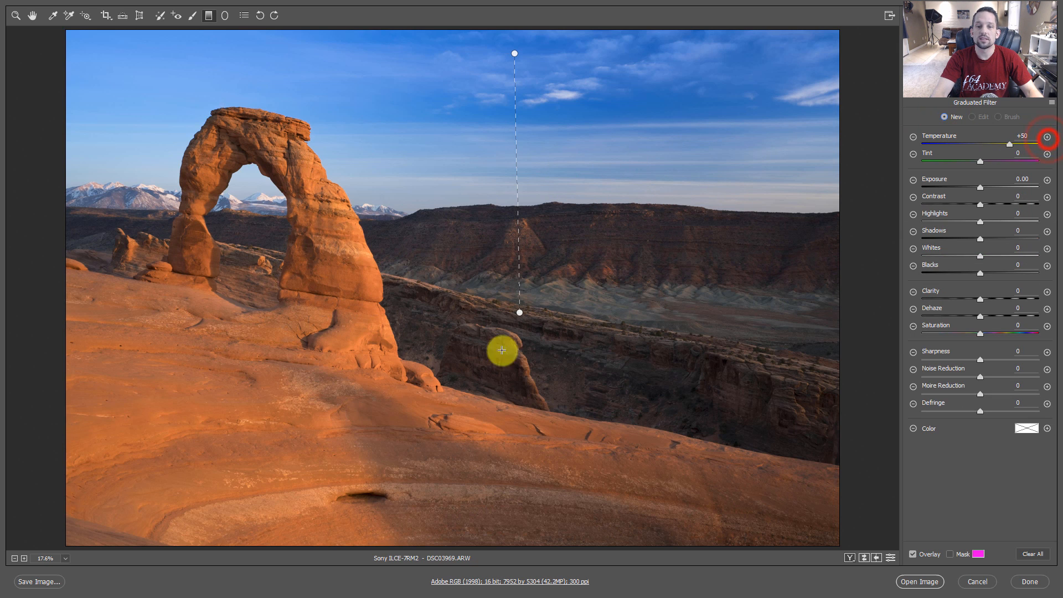
Step: Draw a +50 warming gradient down over the arch, show its mask and tilt its lower edge to the slope
drag(503, 351, 206, 94)
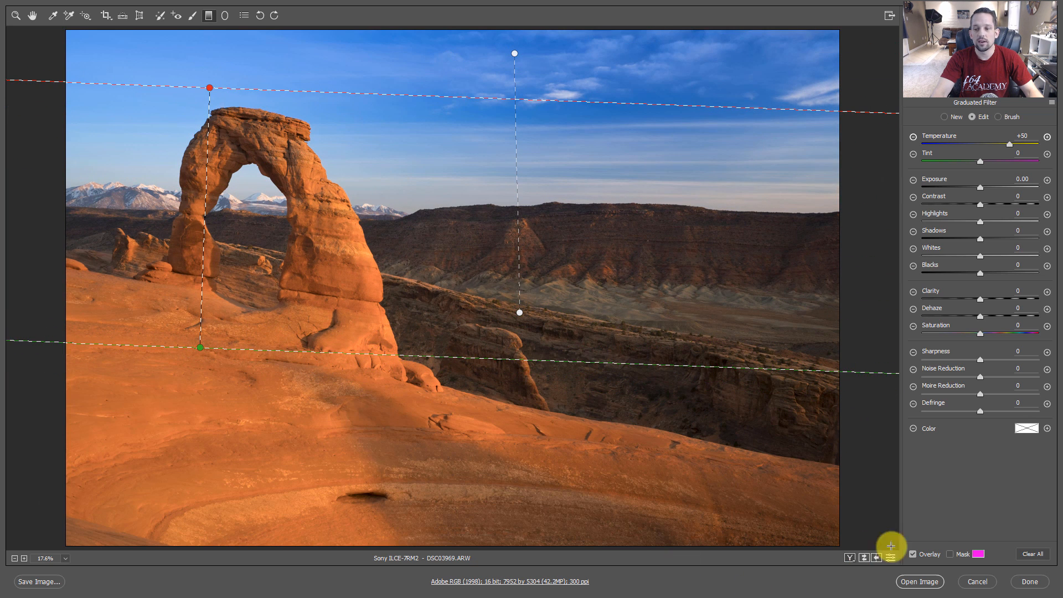
click(952, 554)
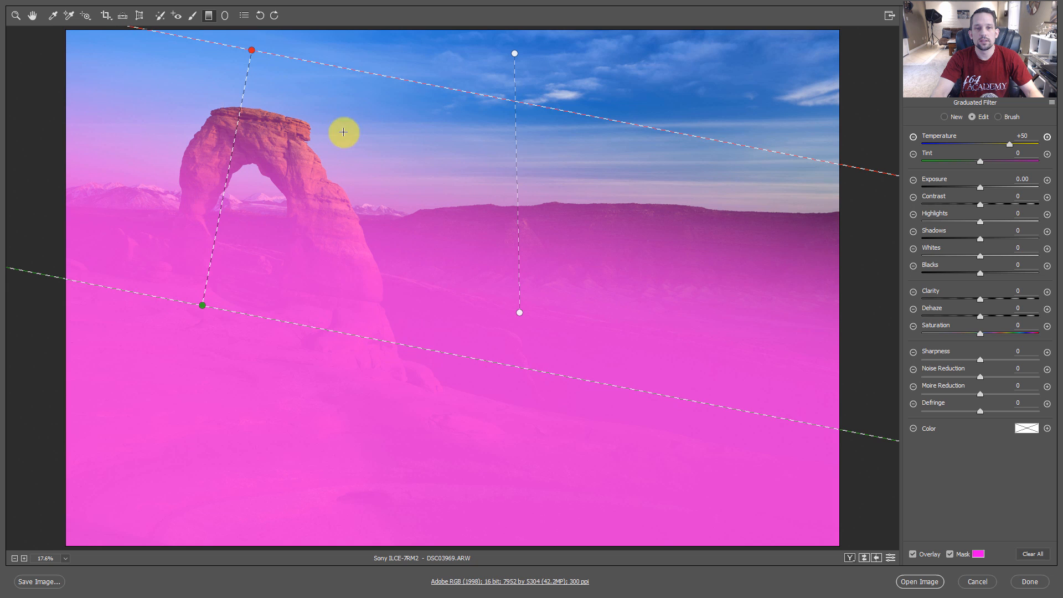
mouse_move(296, 66)
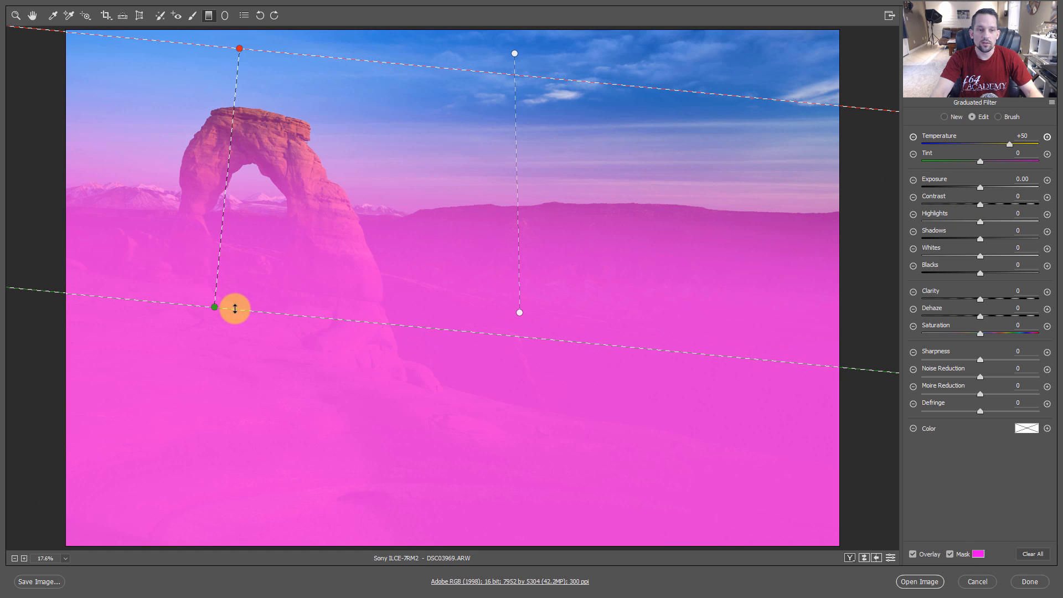
drag(233, 309, 575, 351)
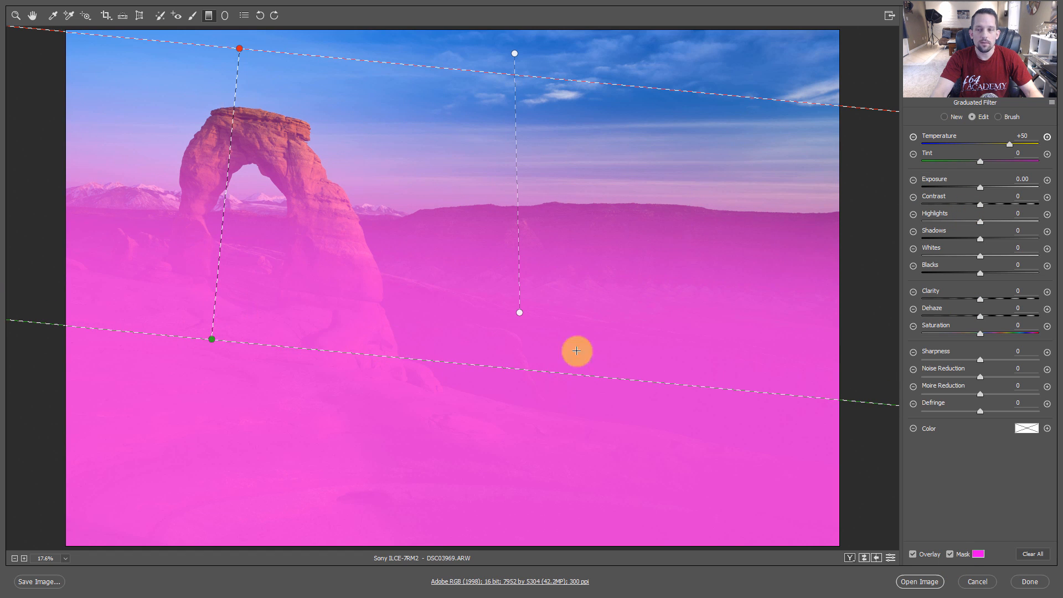
click(999, 116)
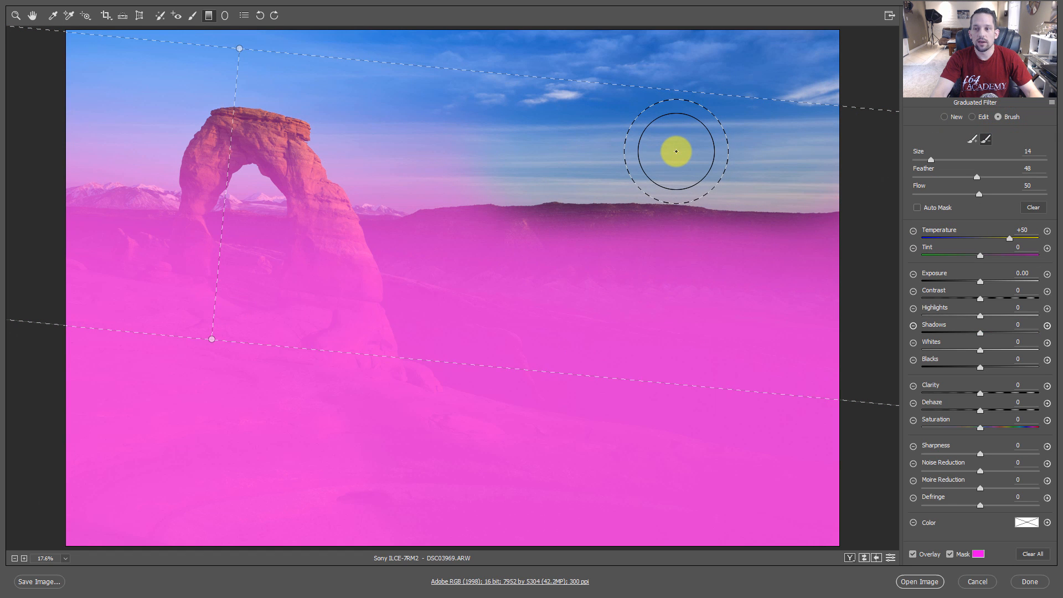
Step: Undo a stray erase stroke over the sky and enable Auto Mask for the brush
drag(675, 150, 597, 185)
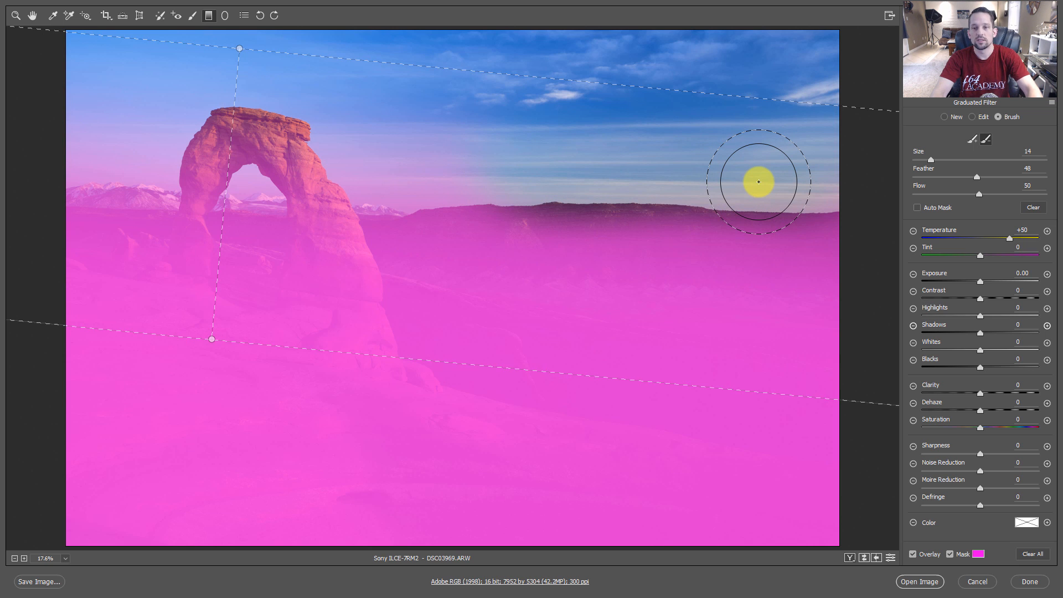
key(ctrl+z)
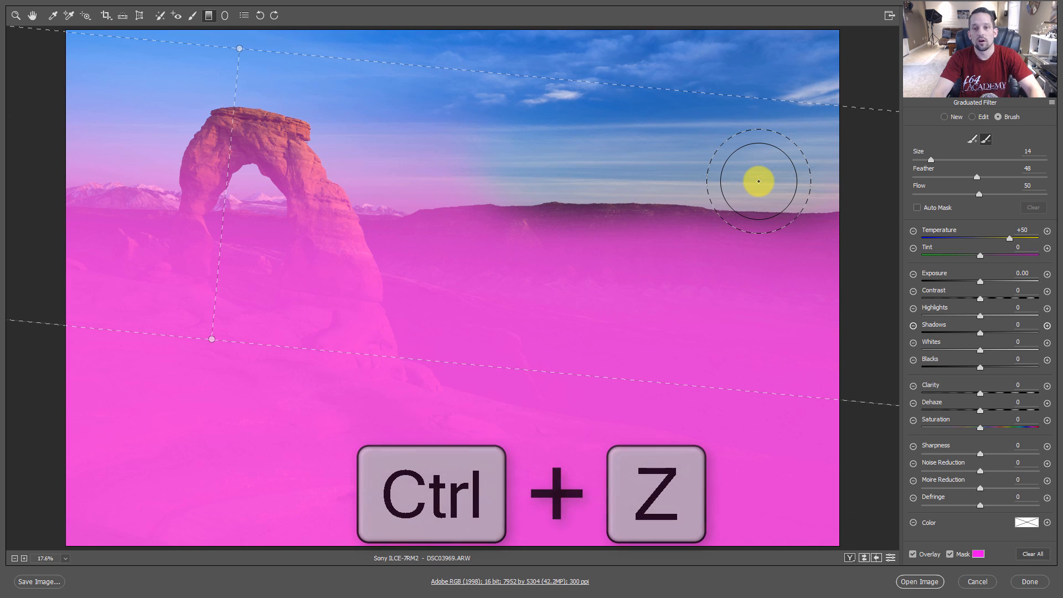
key(ctrl+z)
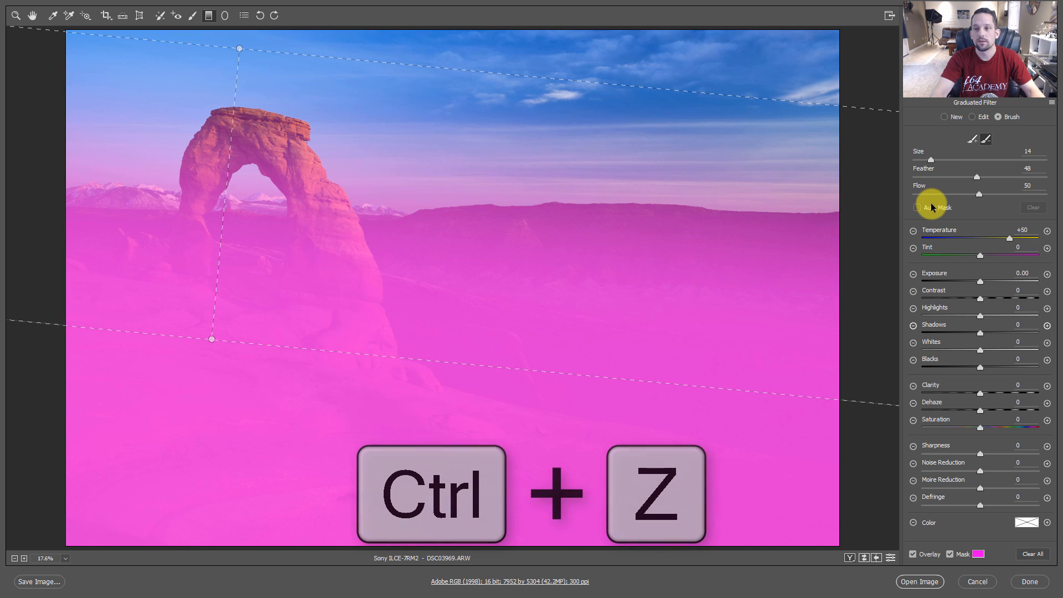
click(916, 207)
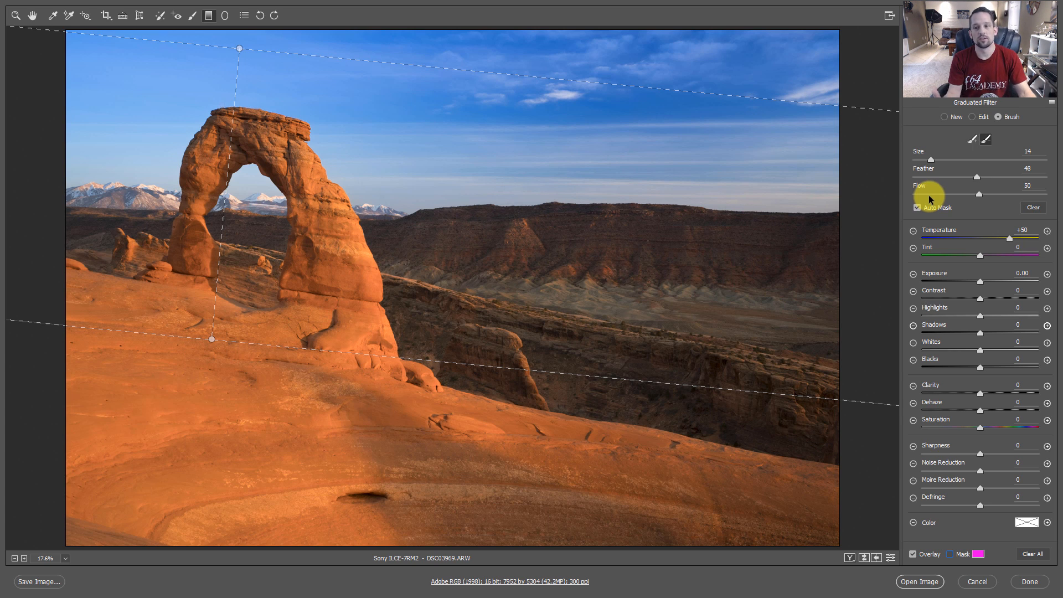
Step: Give the warming filter tint +32, highlights +12 and shadows -14
drag(1007, 255, 978, 255)
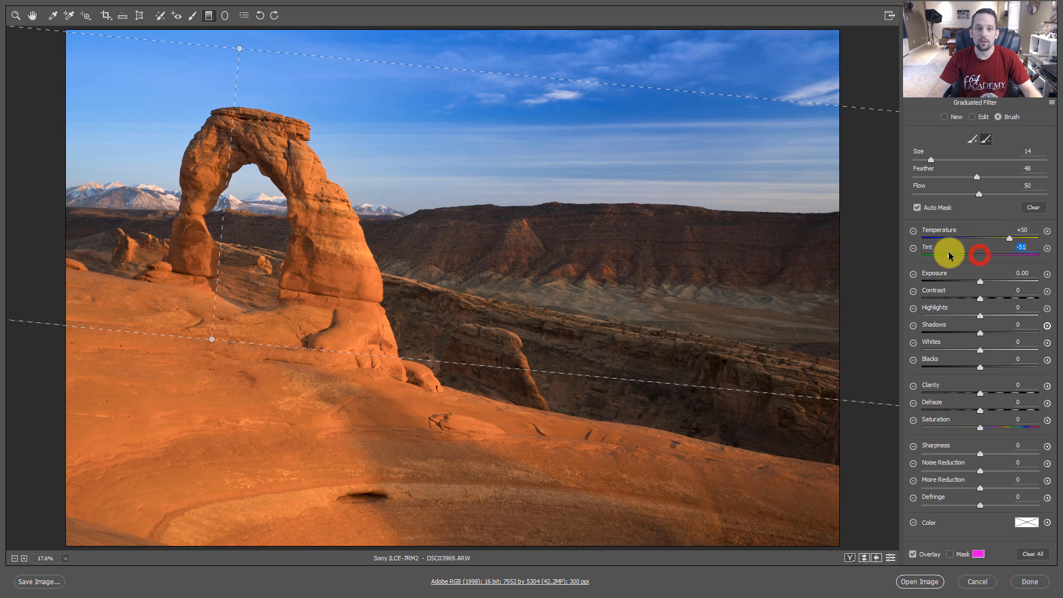
drag(949, 256, 1027, 255)
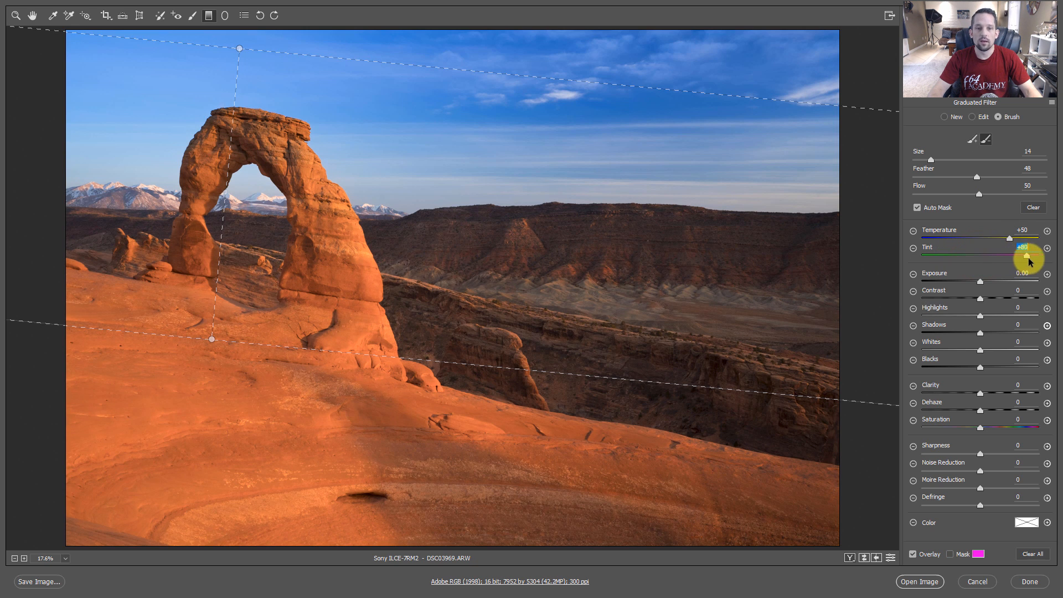
drag(1029, 259, 997, 256)
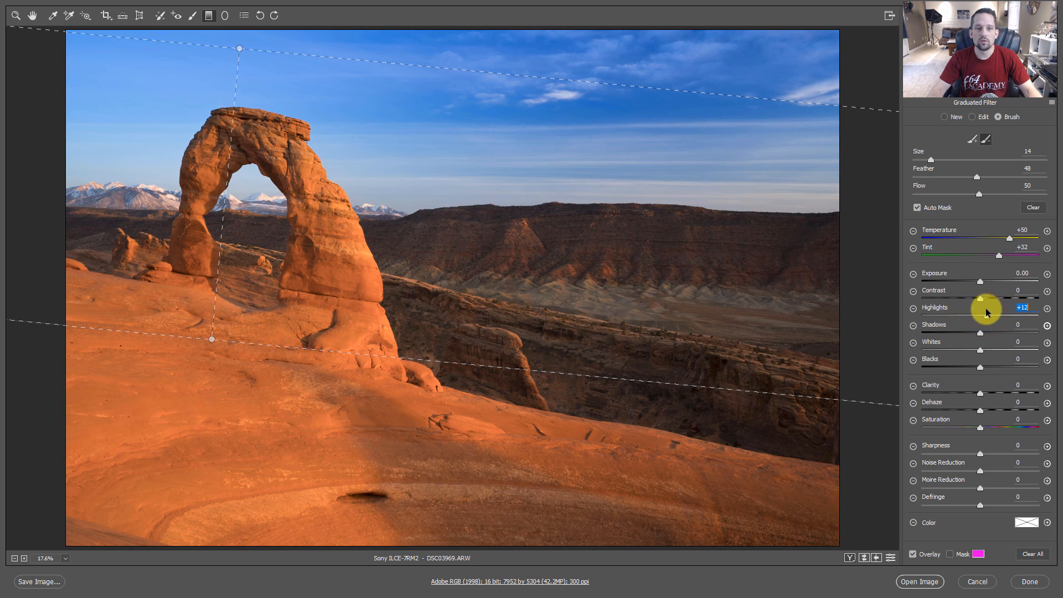
drag(997, 333, 973, 332)
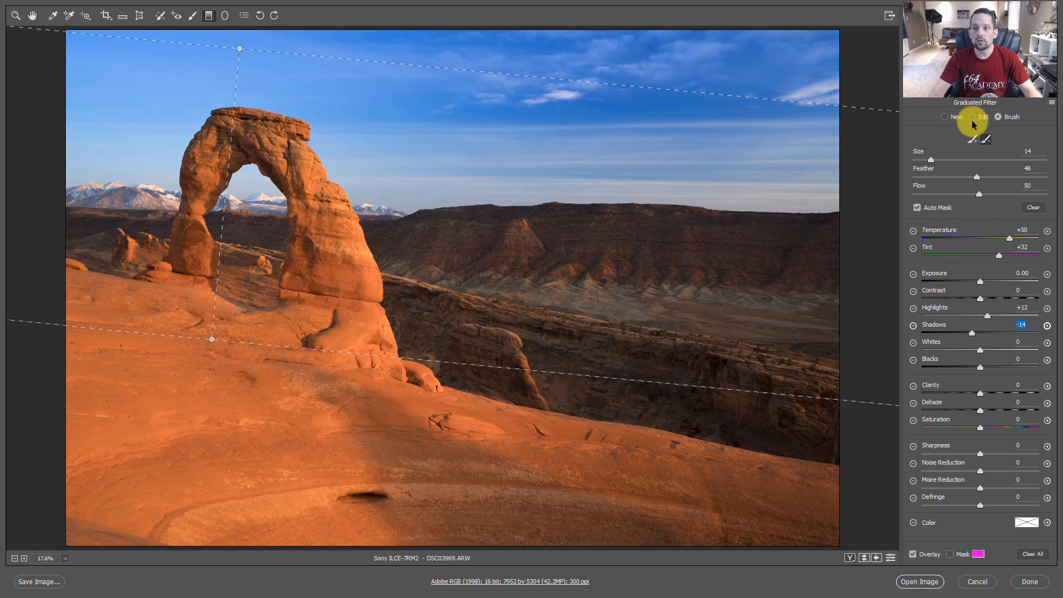
click(973, 116)
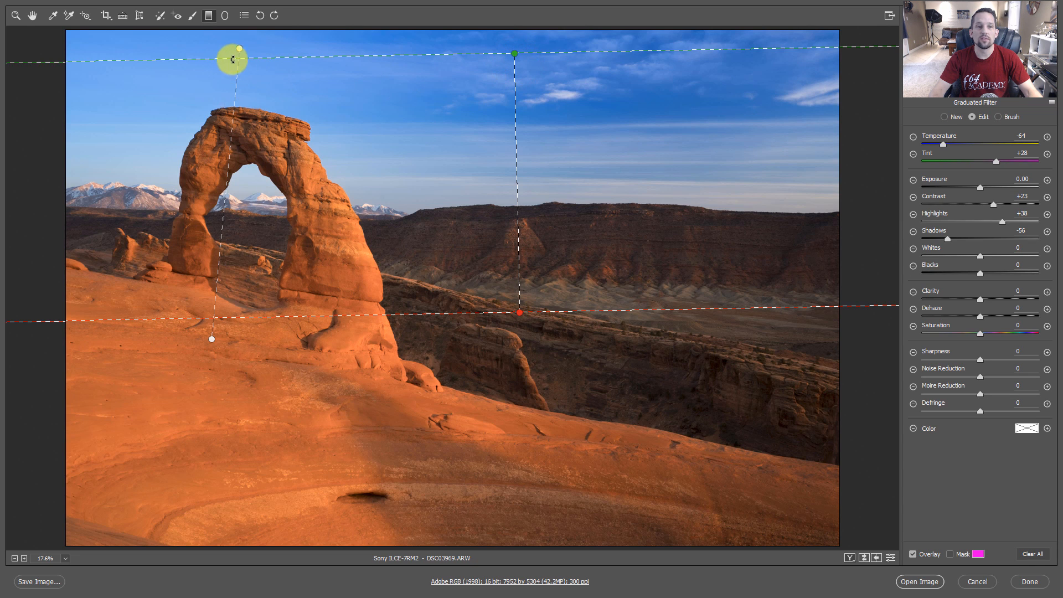
Step: Select the warming filter pin to review it, then exit to the Basic panel
drag(231, 59, 288, 139)
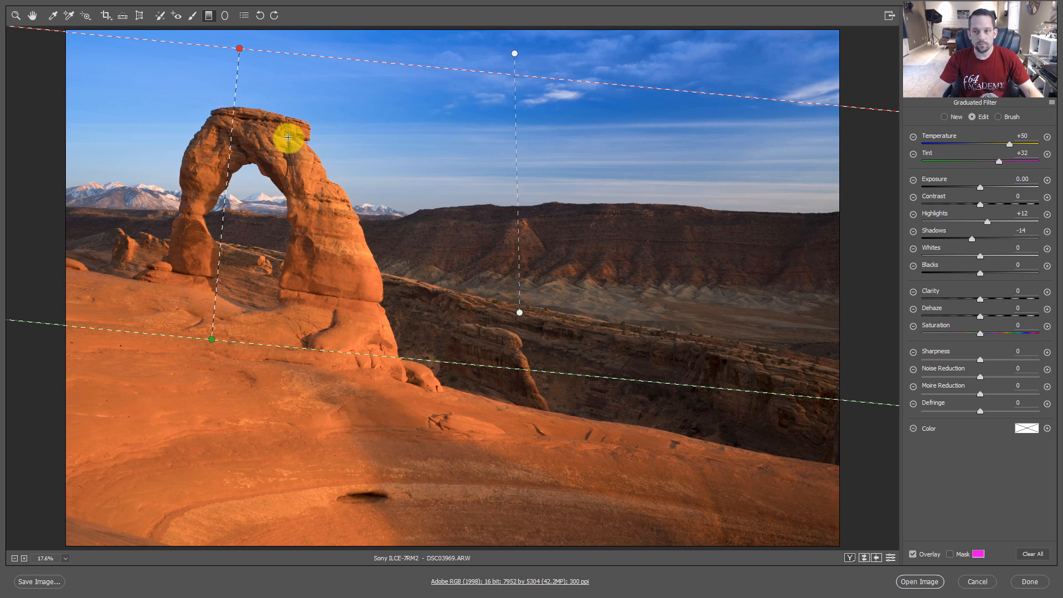
click(31, 15)
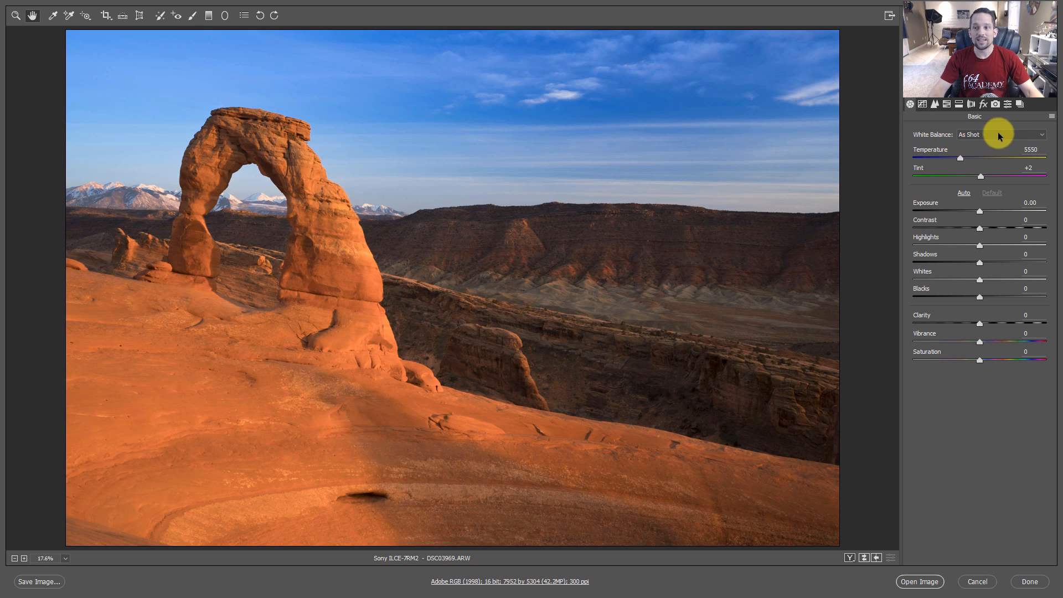
Step: Drag the global Temperature to 4000, making white balance Custom
drag(980, 159, 942, 158)
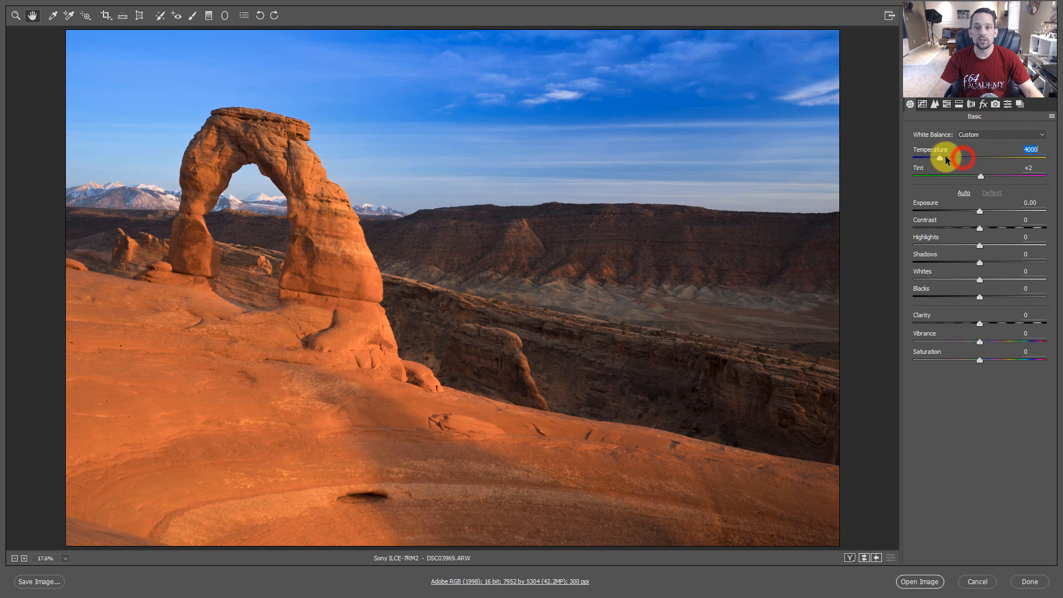
click(1001, 134)
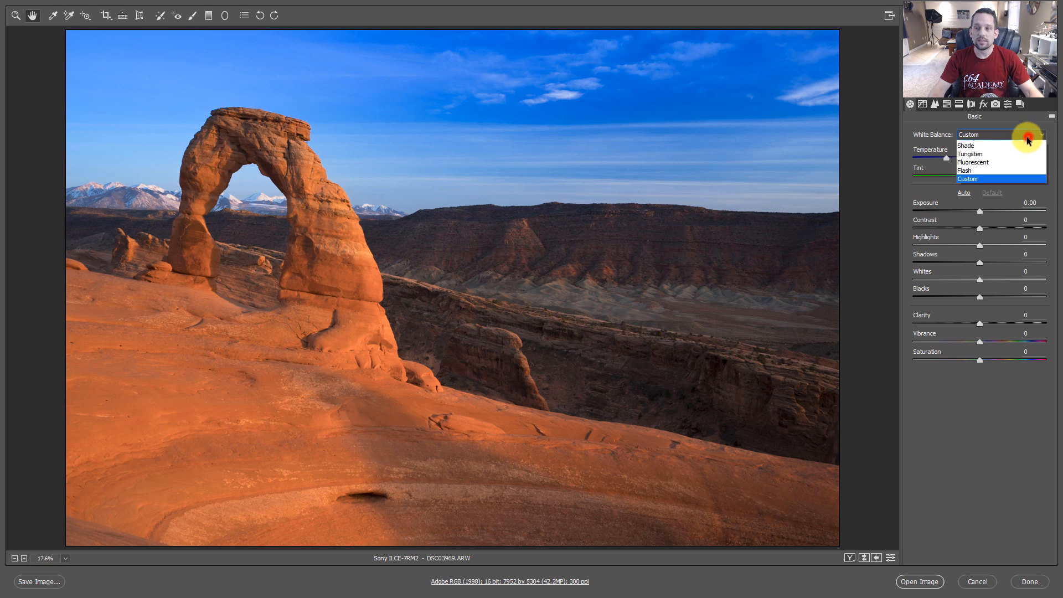